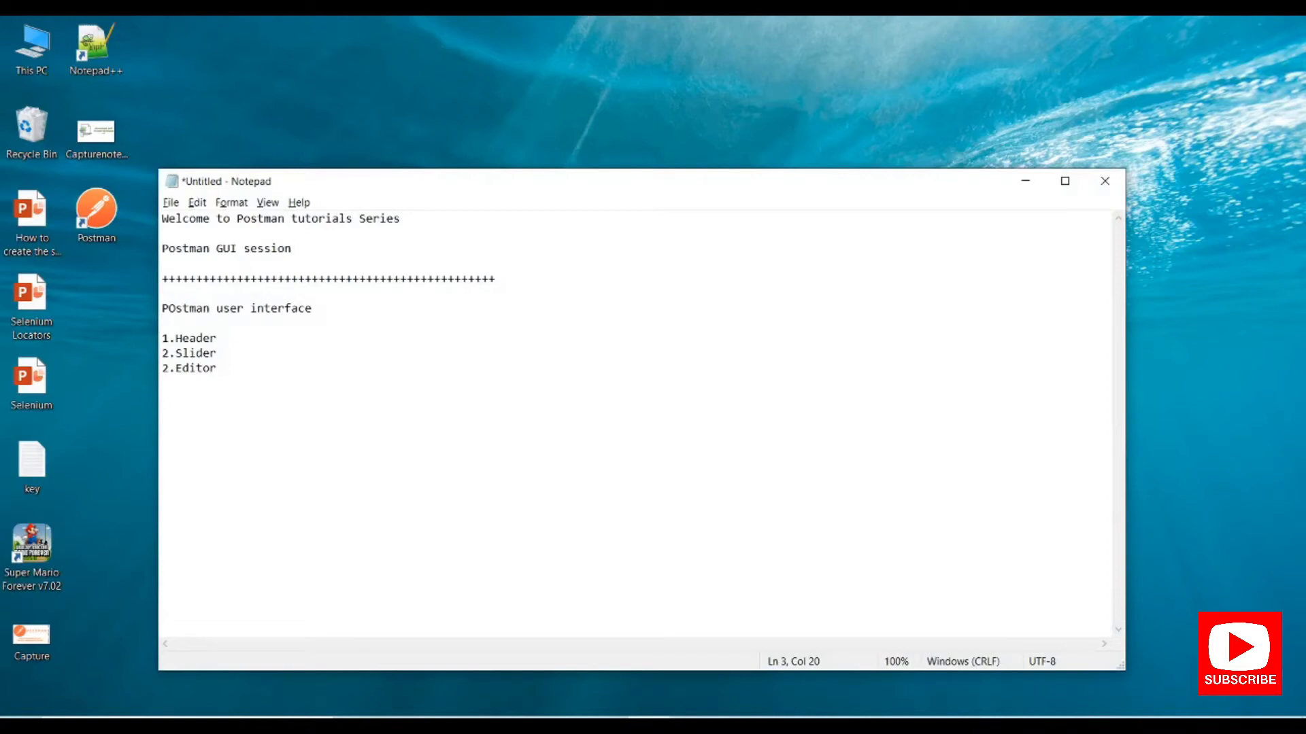
- Browse the File, Edit and View menus in the menu bar
{"action": "left_click", "coordinate": [292, 249]}
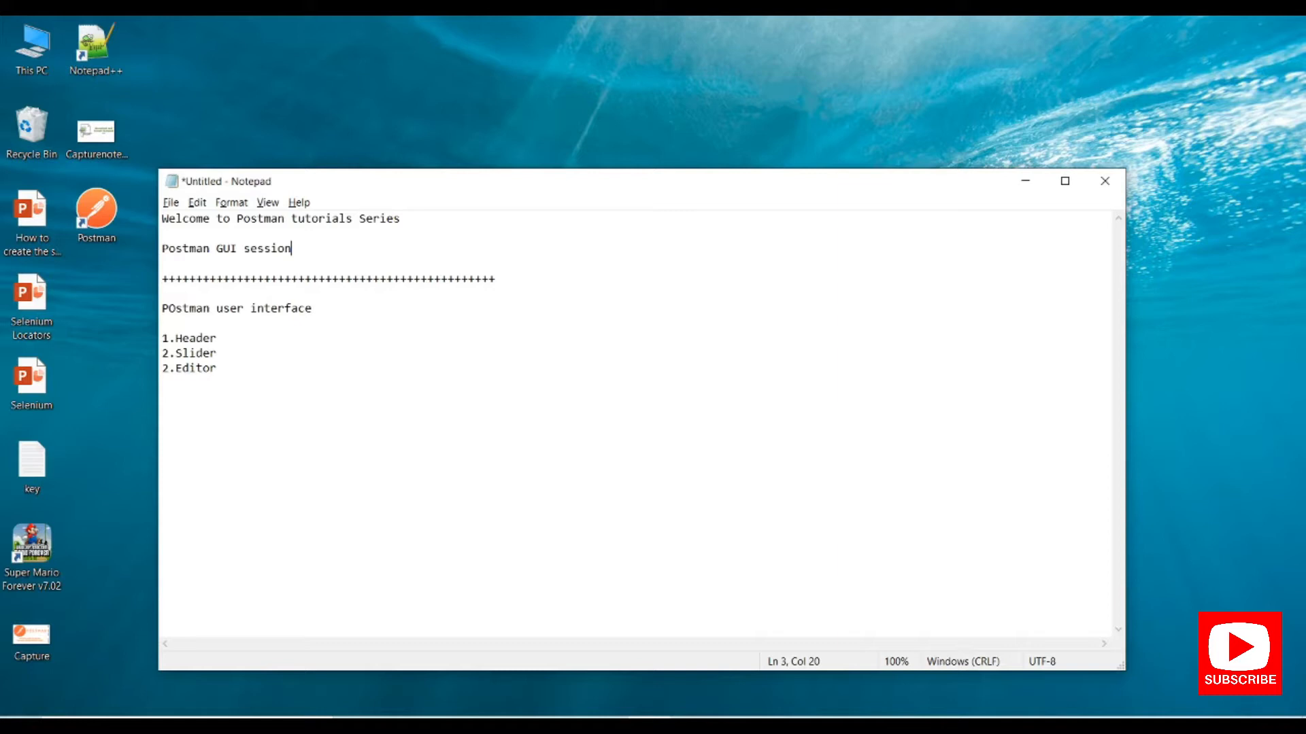
{"action": "mouse_move", "coordinate": [259, 308]}
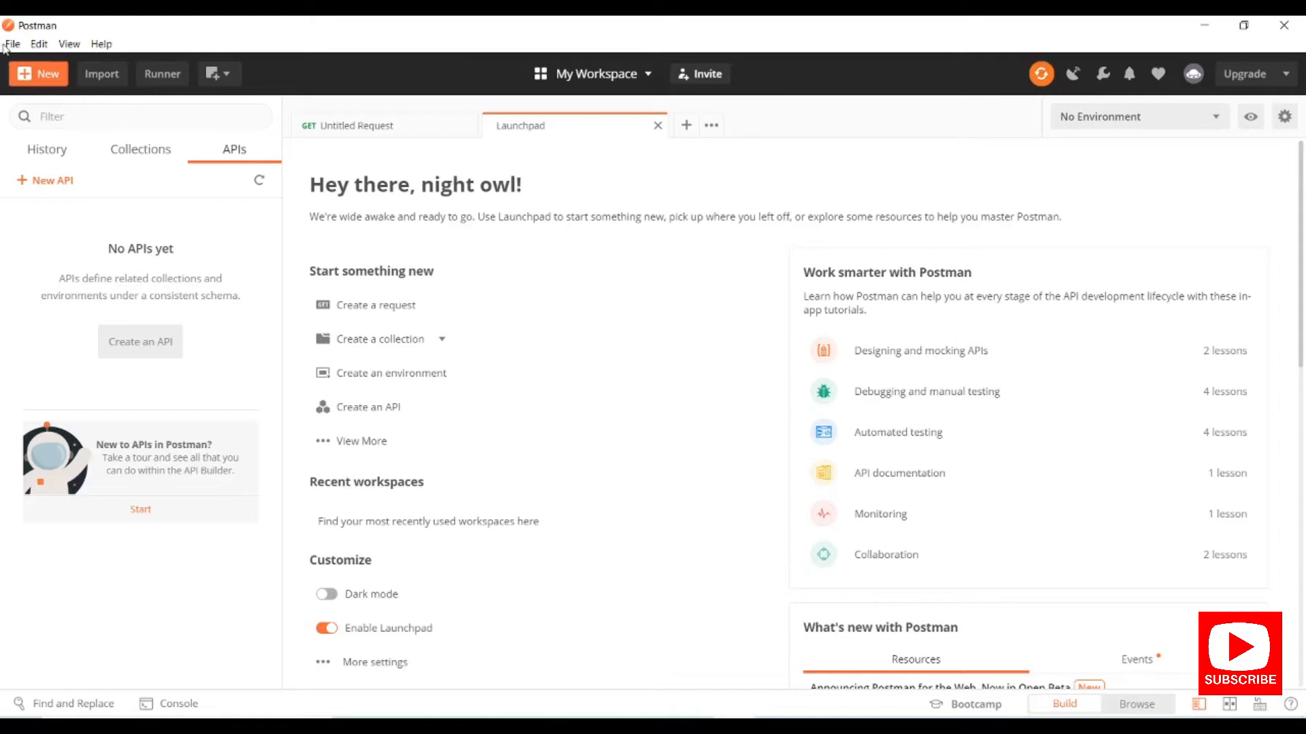
{"action": "left_click", "coordinate": [11, 44]}
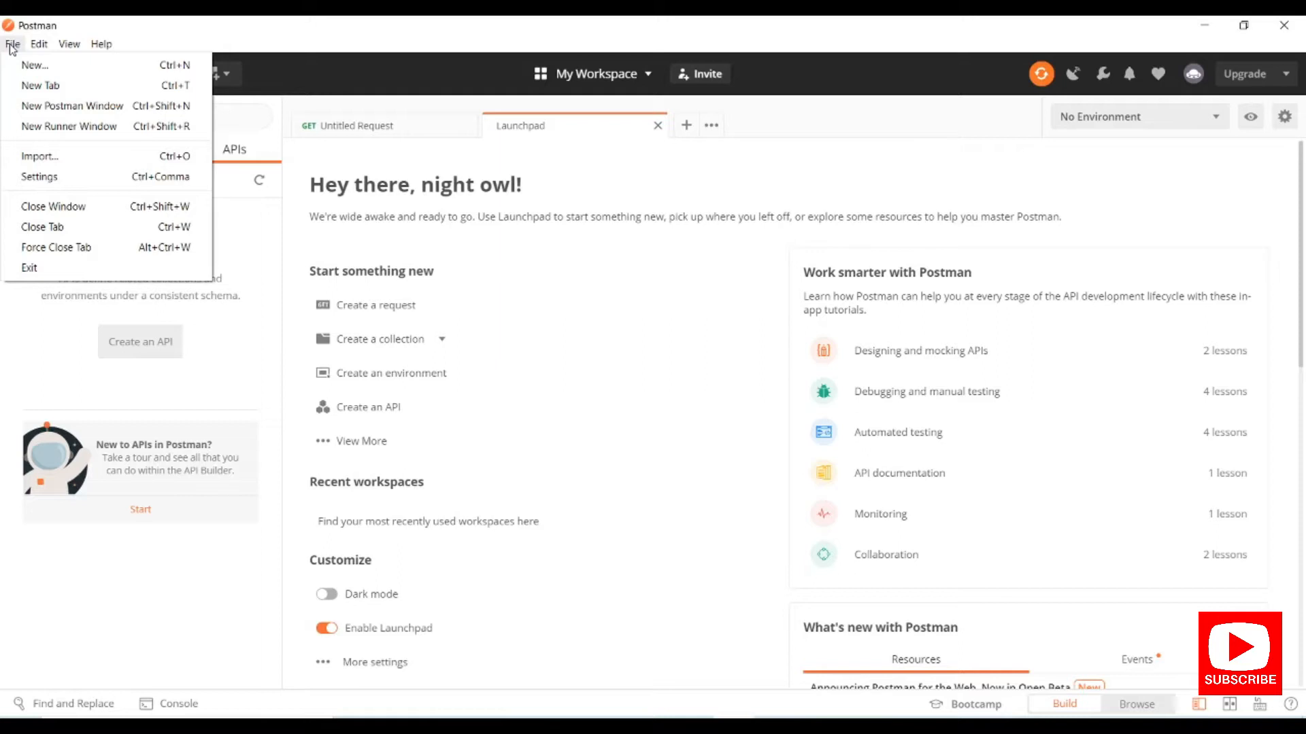
{"action": "mouse_move", "coordinate": [40, 177]}
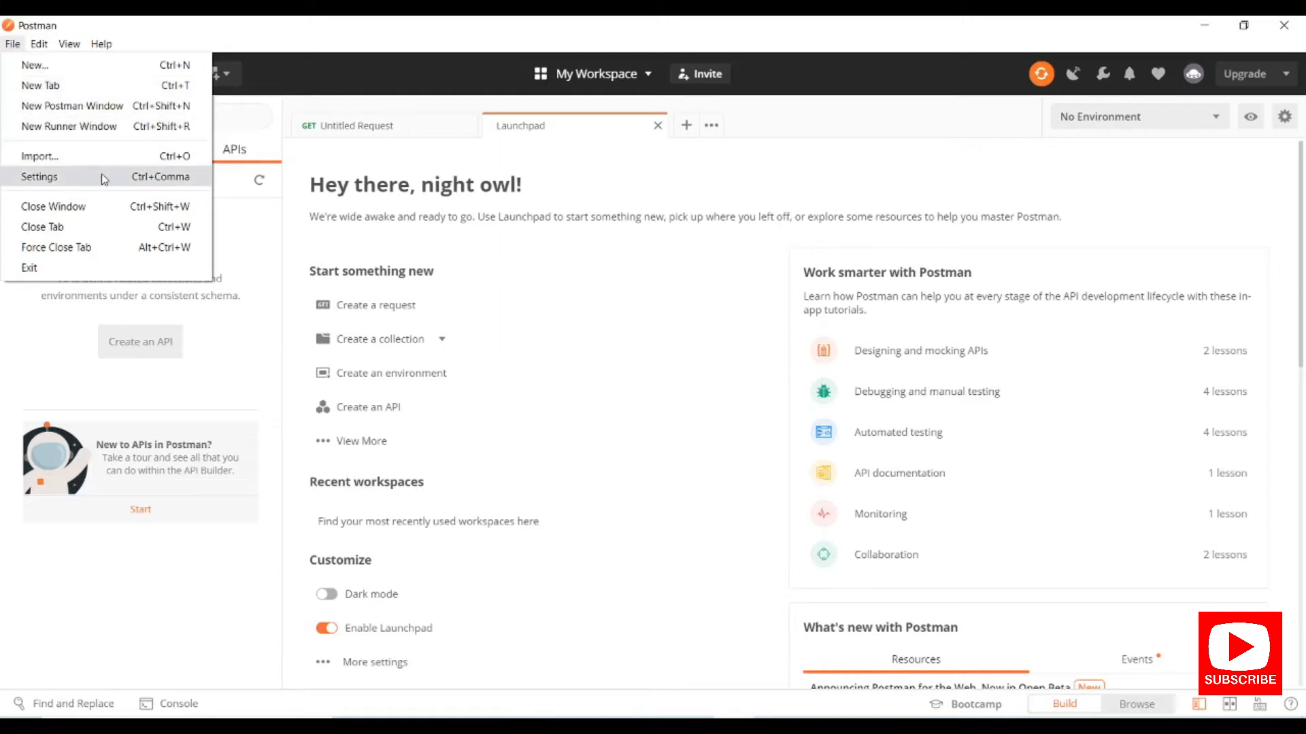
{"action": "left_click", "coordinate": [39, 43]}
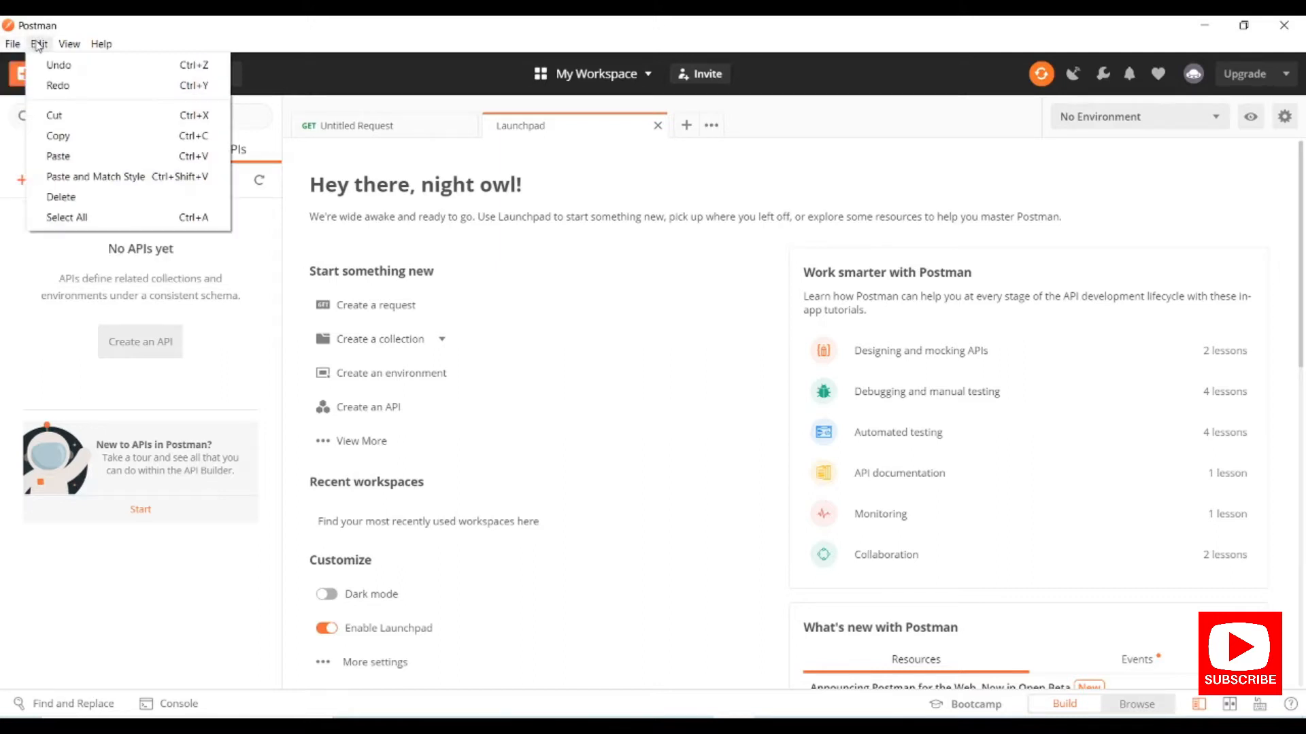
{"action": "left_click", "coordinate": [68, 44]}
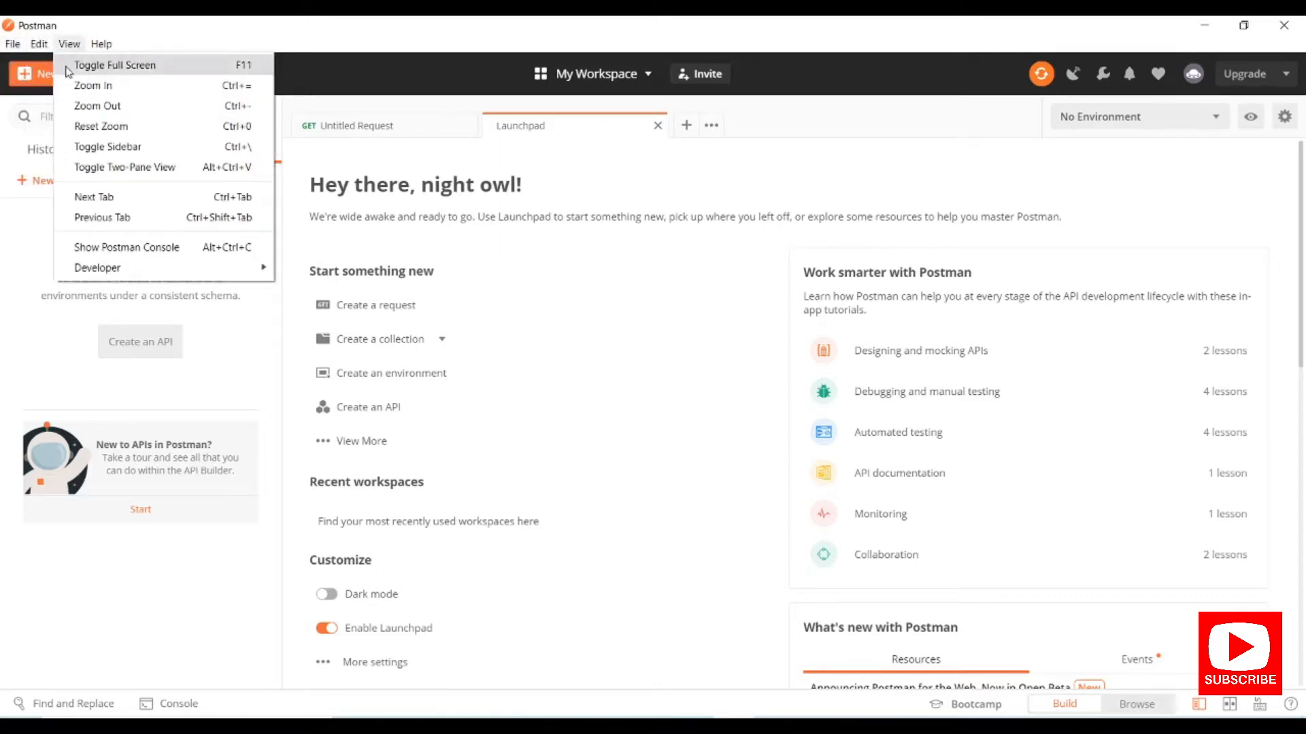
{"action": "left_click", "coordinate": [38, 43]}
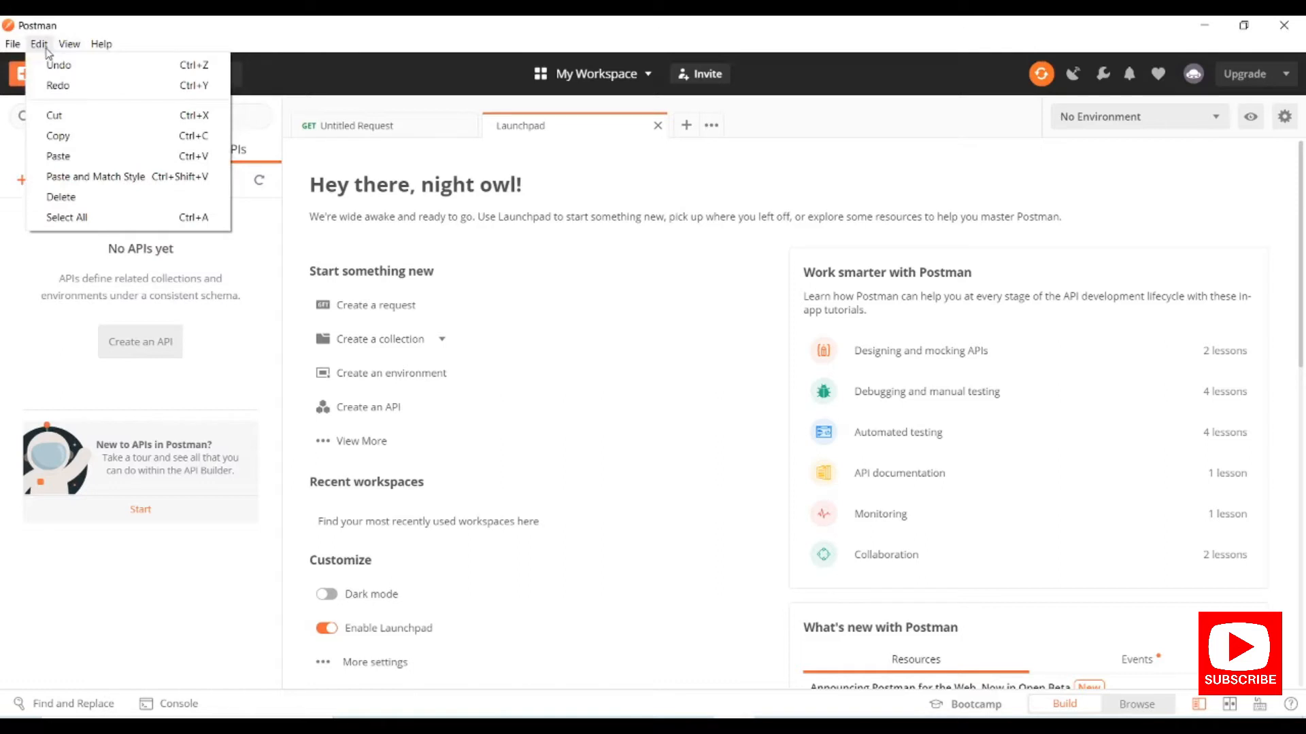
{"action": "left_click", "coordinate": [69, 44]}
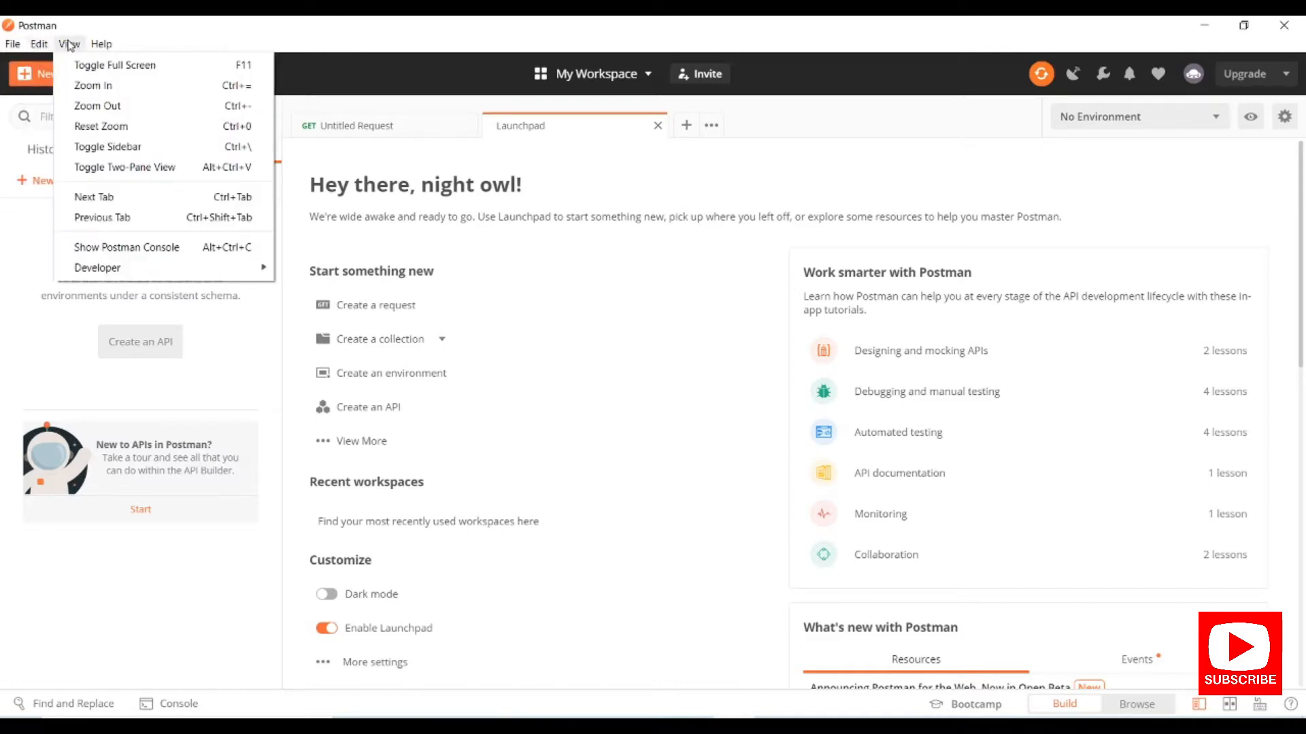
{"action": "mouse_move", "coordinate": [83, 52]}
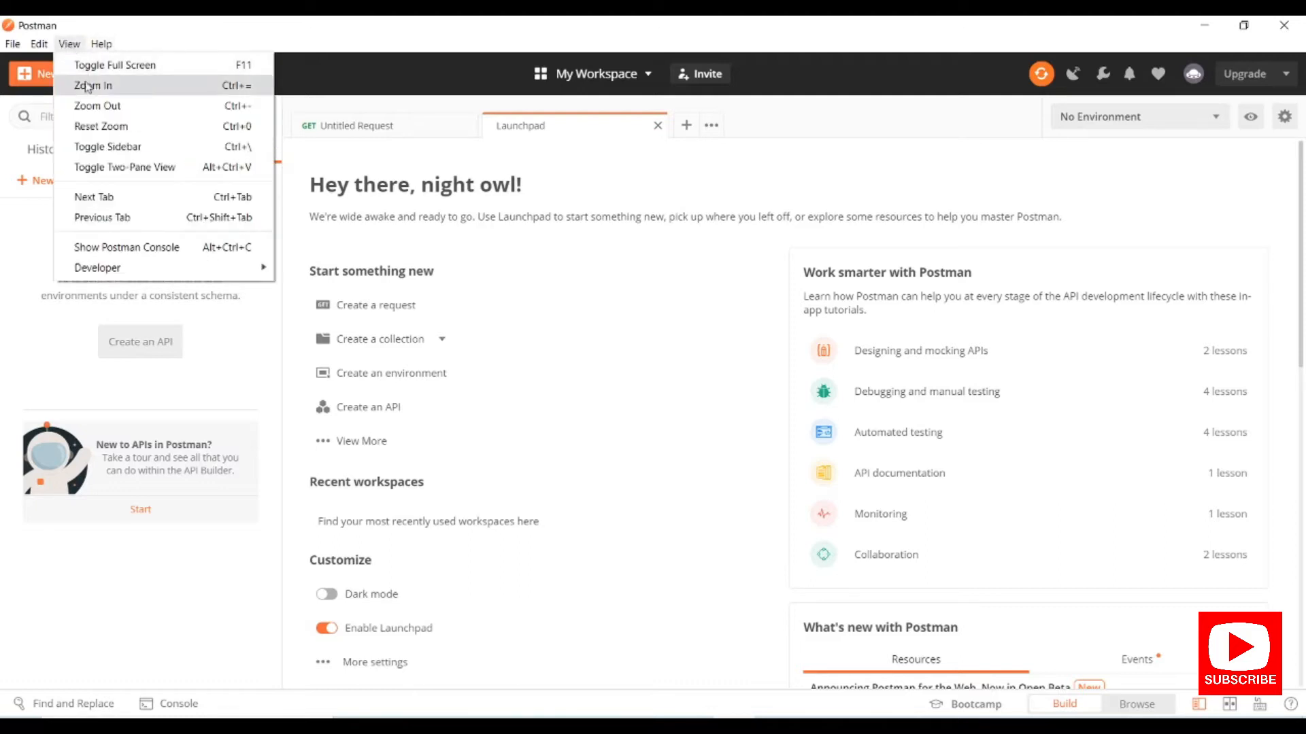
{"action": "mouse_move", "coordinate": [125, 147]}
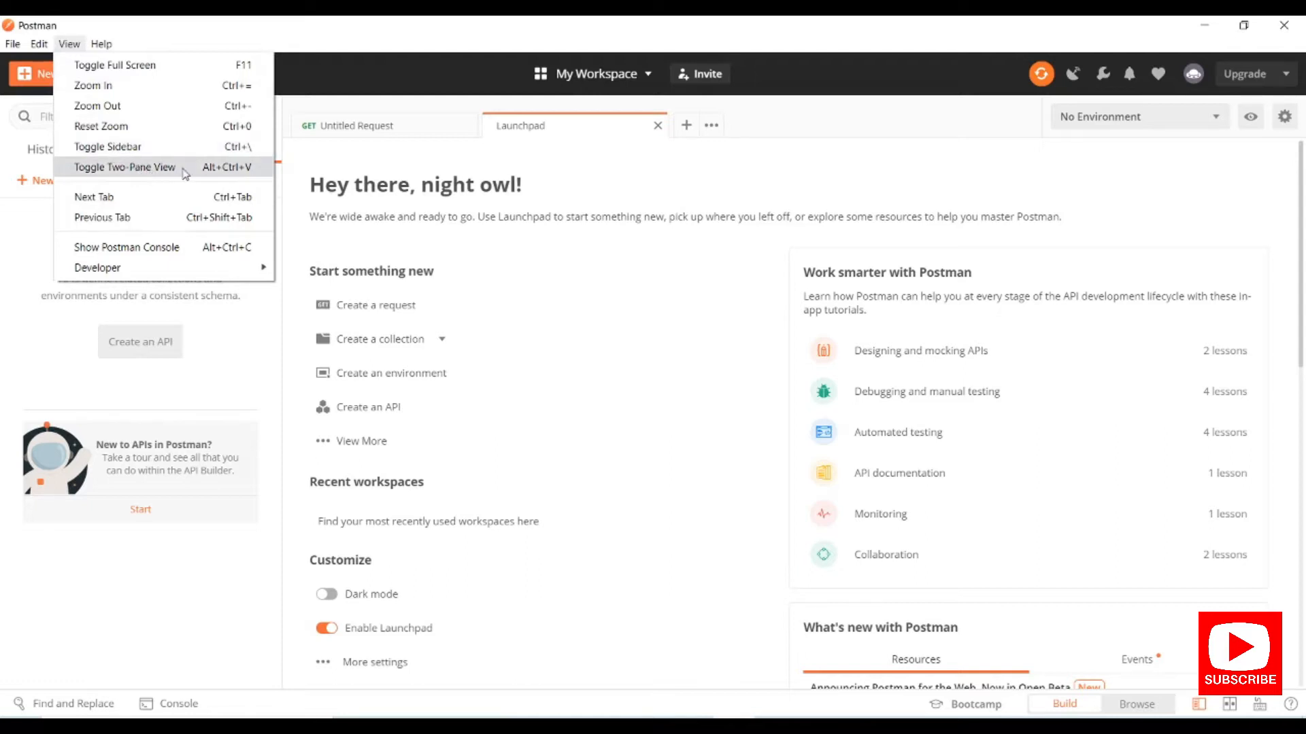
{"action": "mouse_move", "coordinate": [361, 78]}
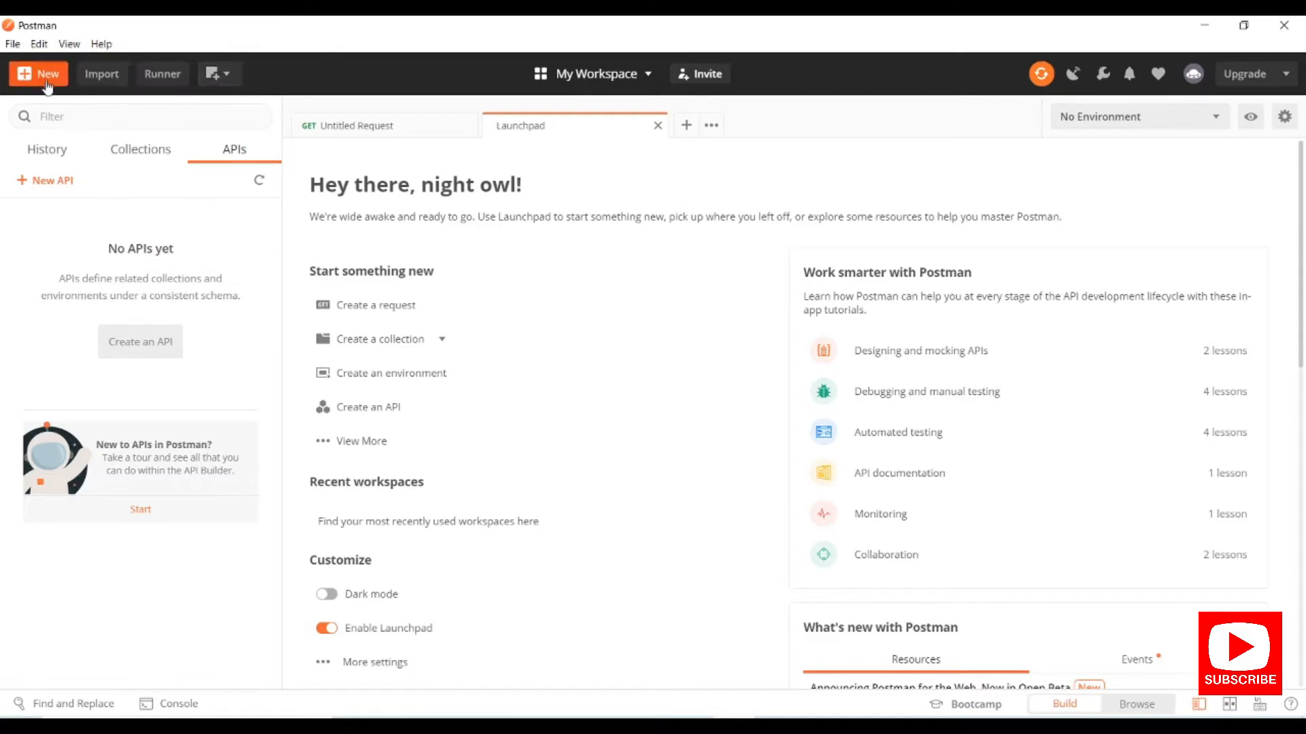
- Look through the New options' community templates and public API directory, then dismiss them
{"action": "left_click", "coordinate": [37, 74]}
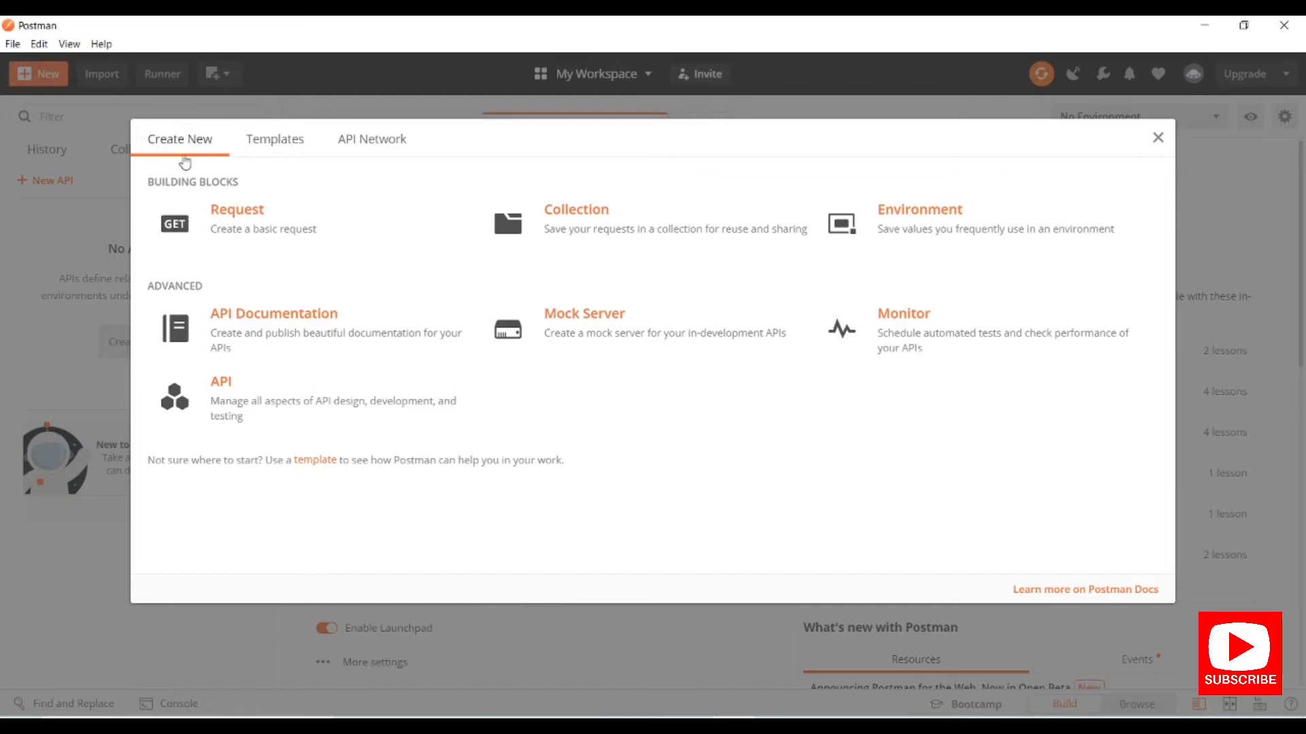
{"action": "mouse_move", "coordinate": [998, 152]}
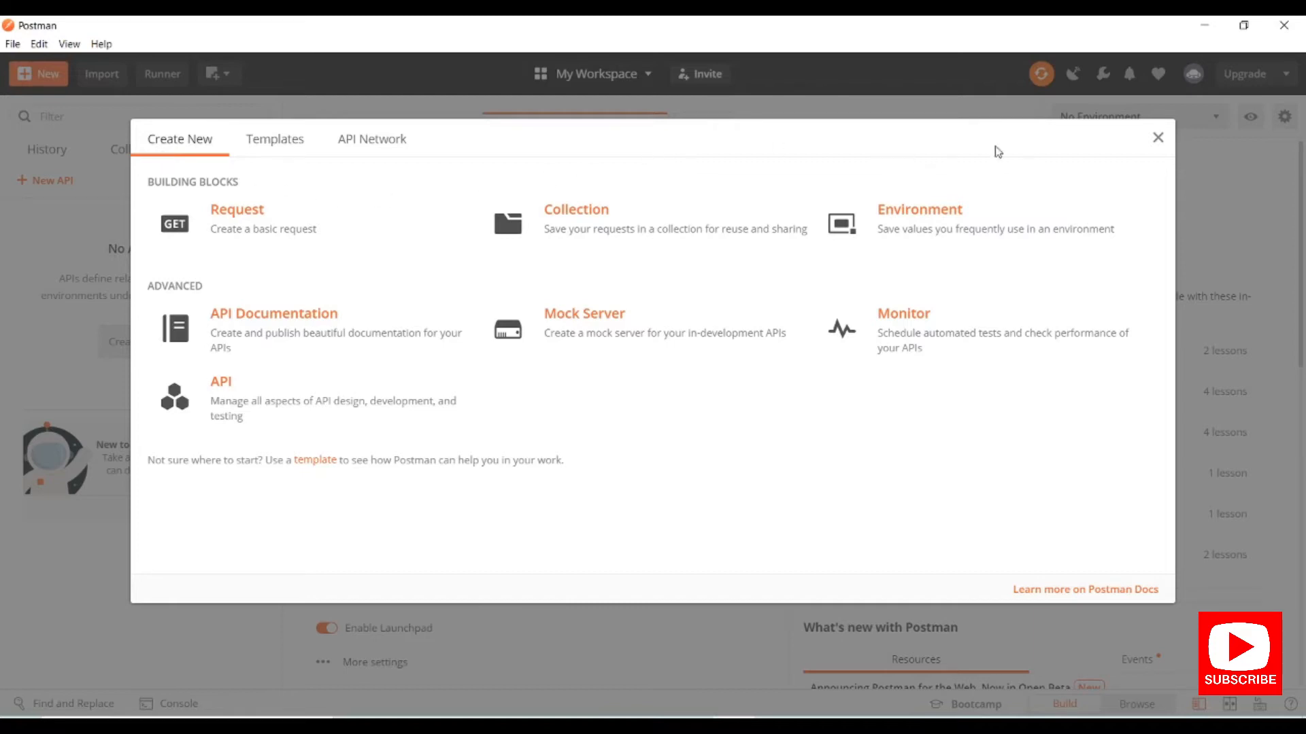
{"action": "mouse_move", "coordinate": [292, 293]}
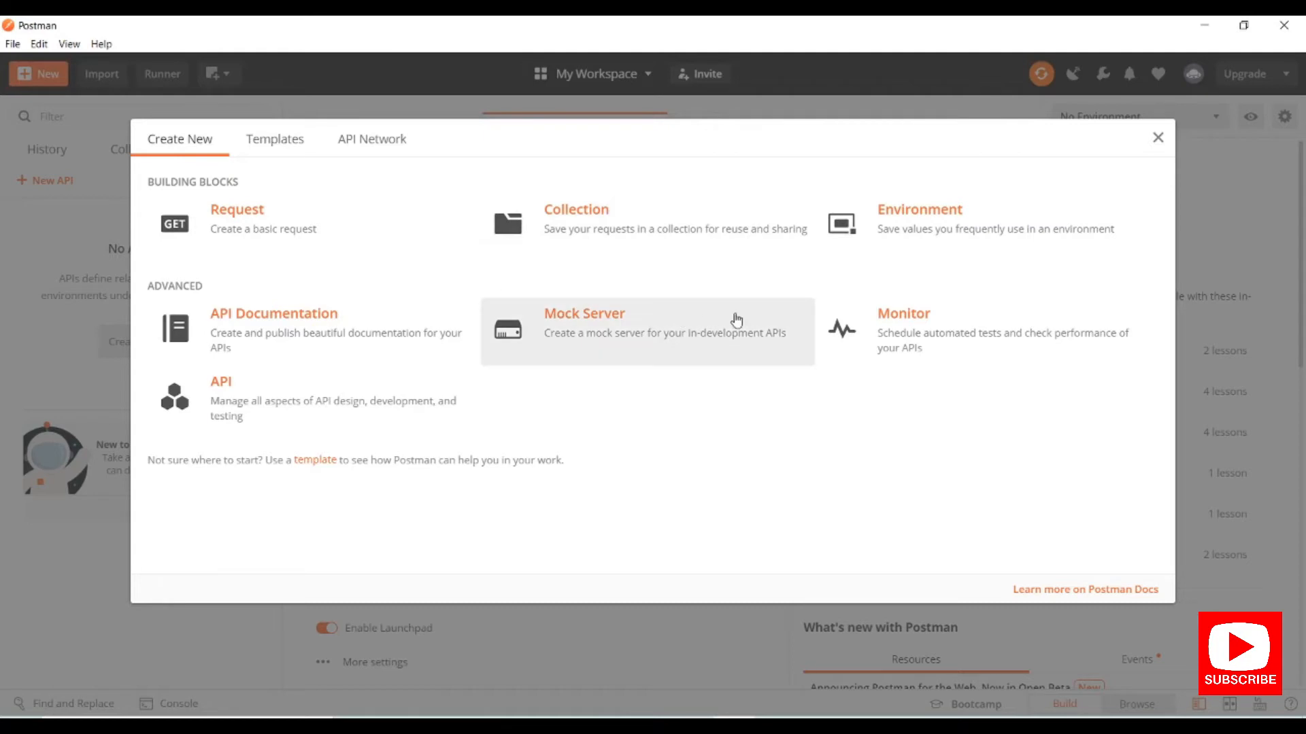
{"action": "mouse_move", "coordinate": [491, 191]}
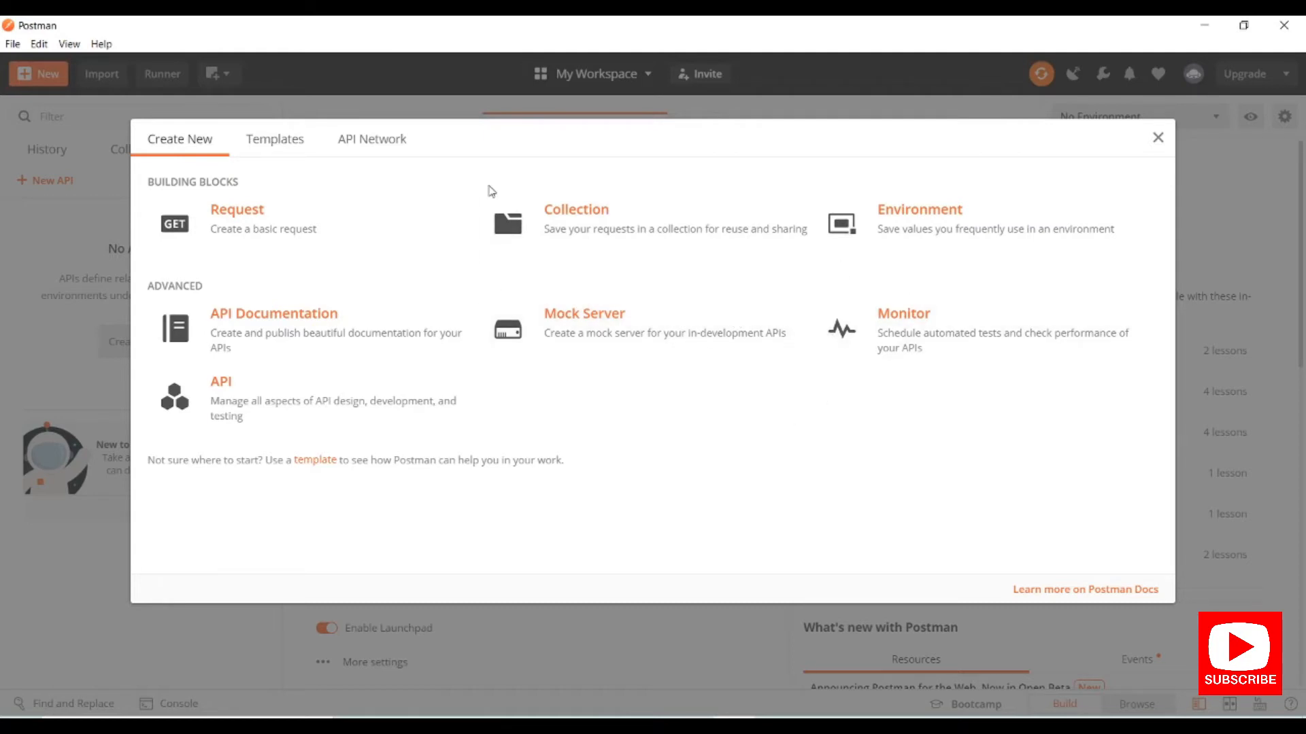
{"action": "left_click", "coordinate": [275, 139]}
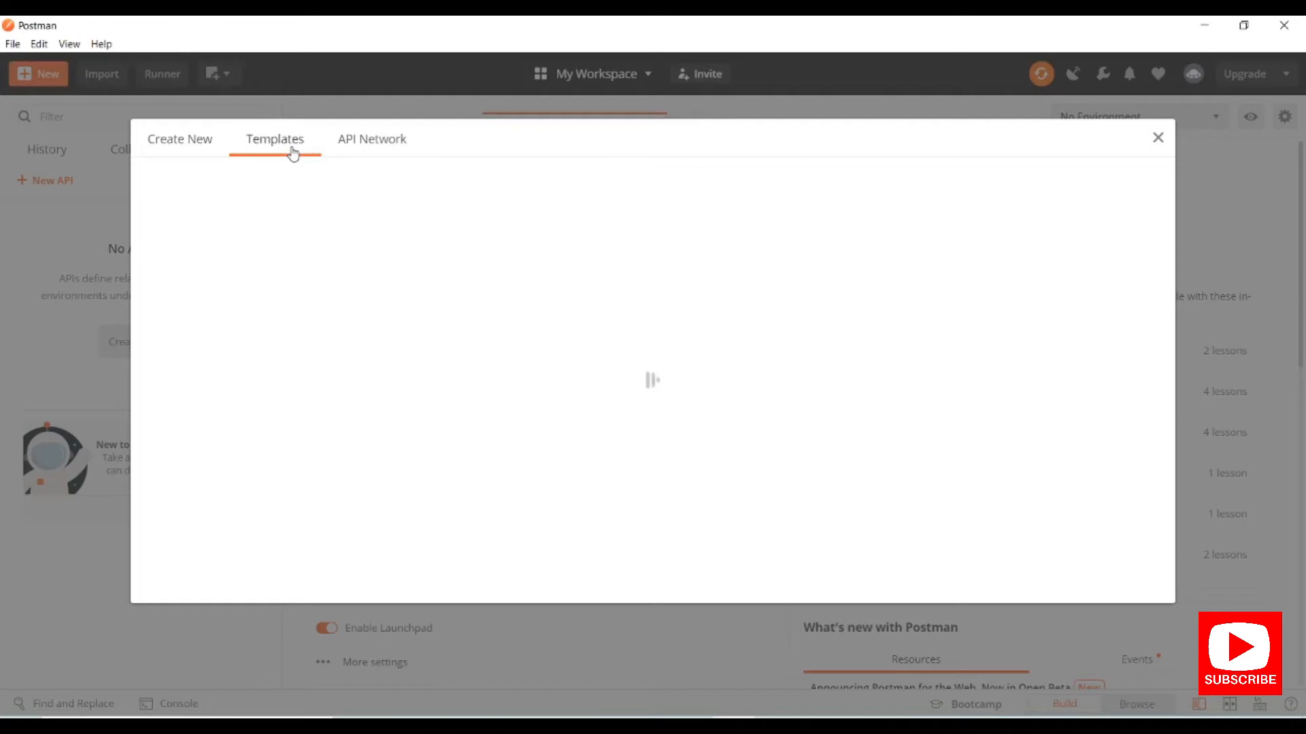
{"action": "left_click", "coordinate": [274, 138]}
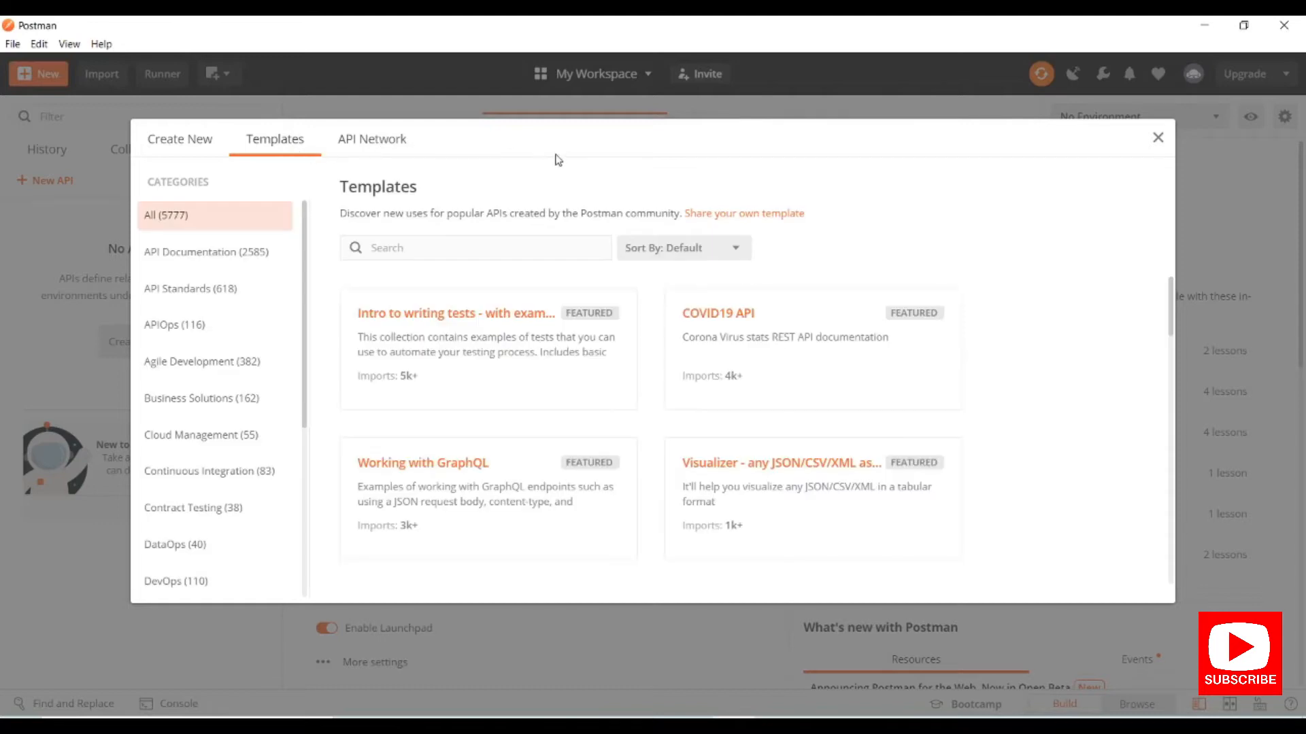
{"action": "left_click", "coordinate": [372, 138]}
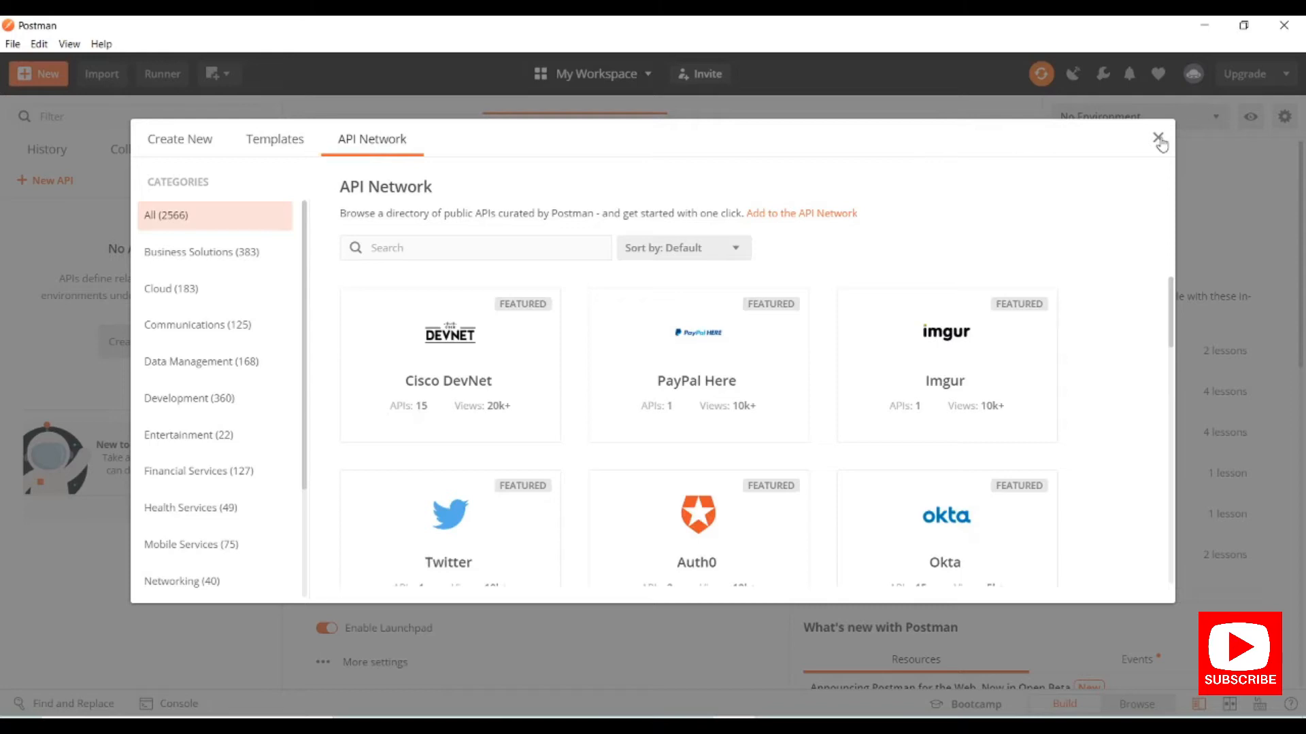
{"action": "left_click", "coordinate": [1159, 138]}
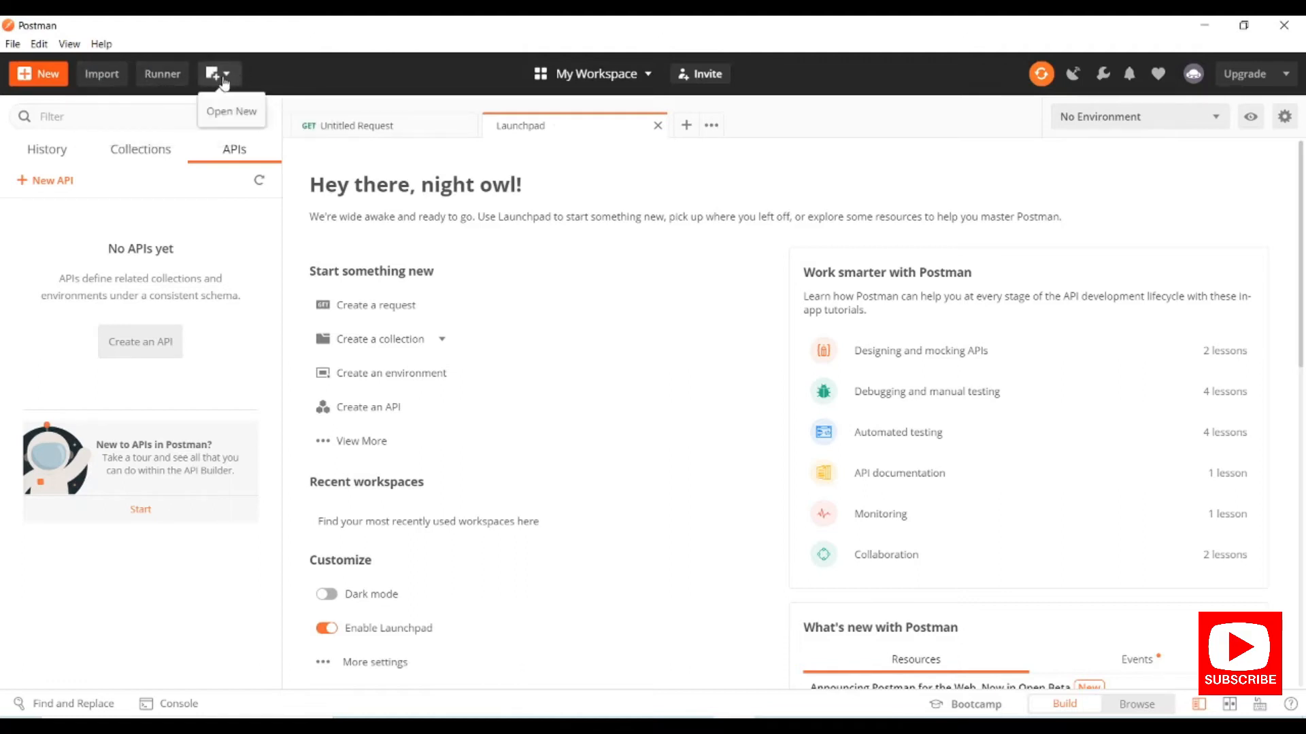
- Switch the sidebar between History, Collections and APIs, then open the Untitled Request
{"action": "left_click", "coordinate": [219, 73]}
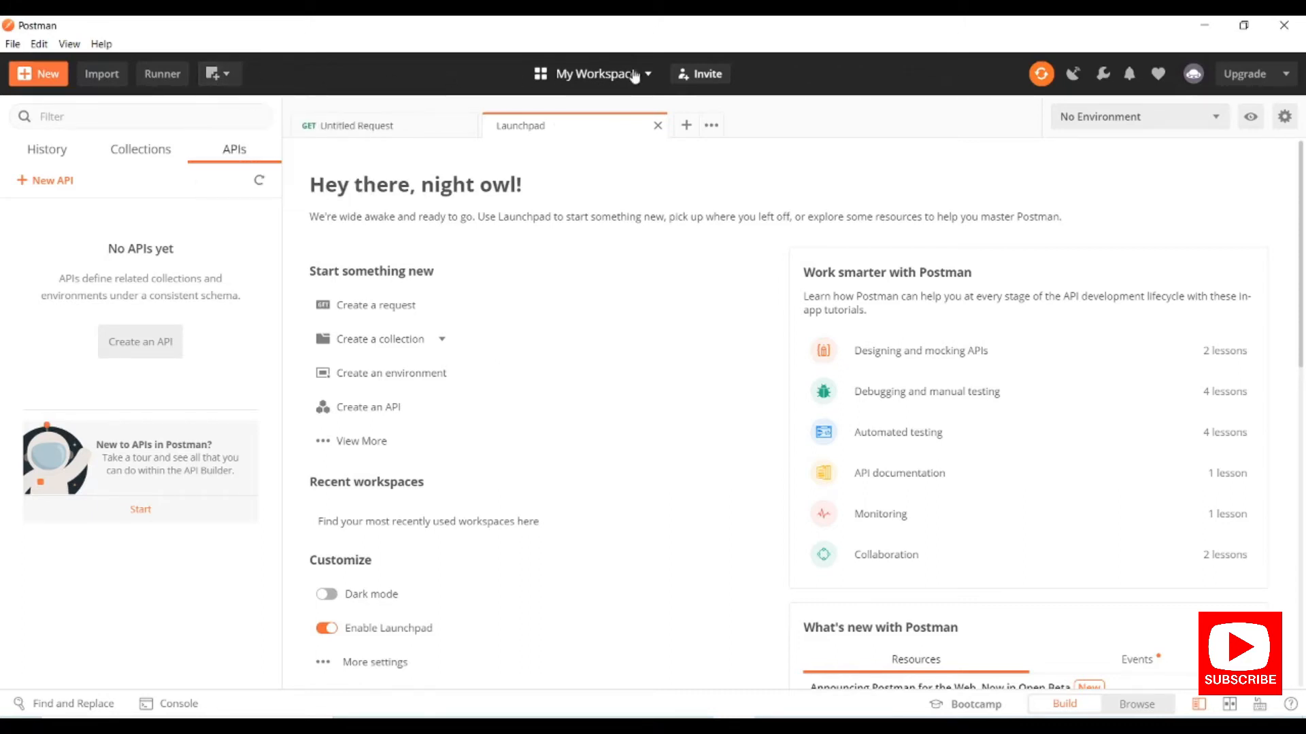
{"action": "mouse_move", "coordinate": [612, 82]}
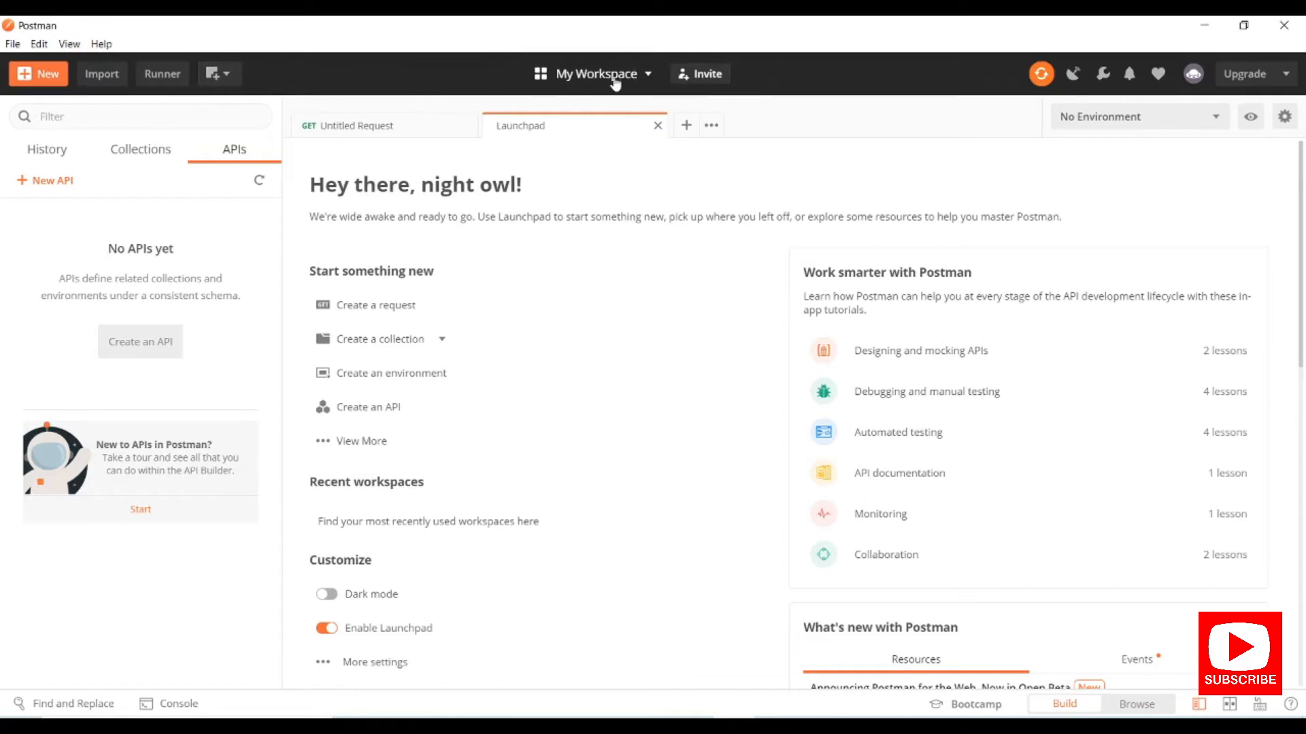
{"action": "left_click", "coordinate": [594, 74]}
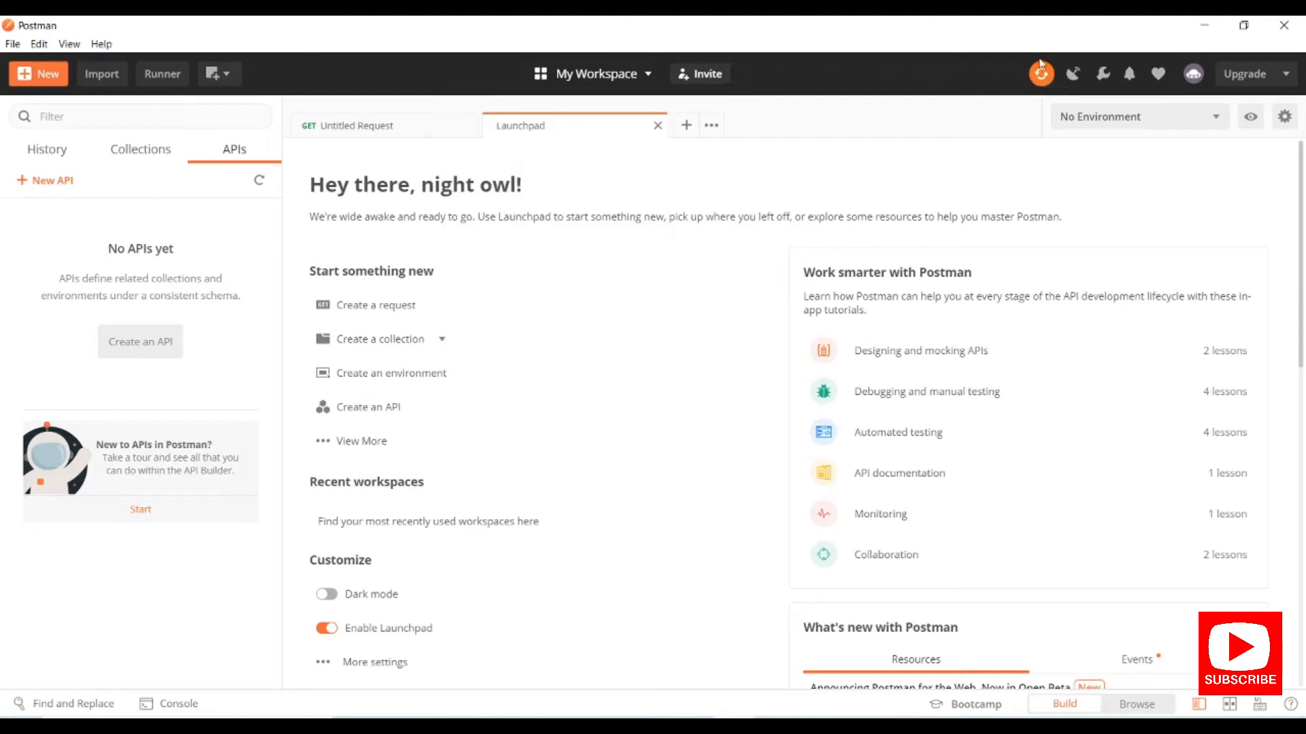
{"action": "mouse_move", "coordinate": [1156, 73]}
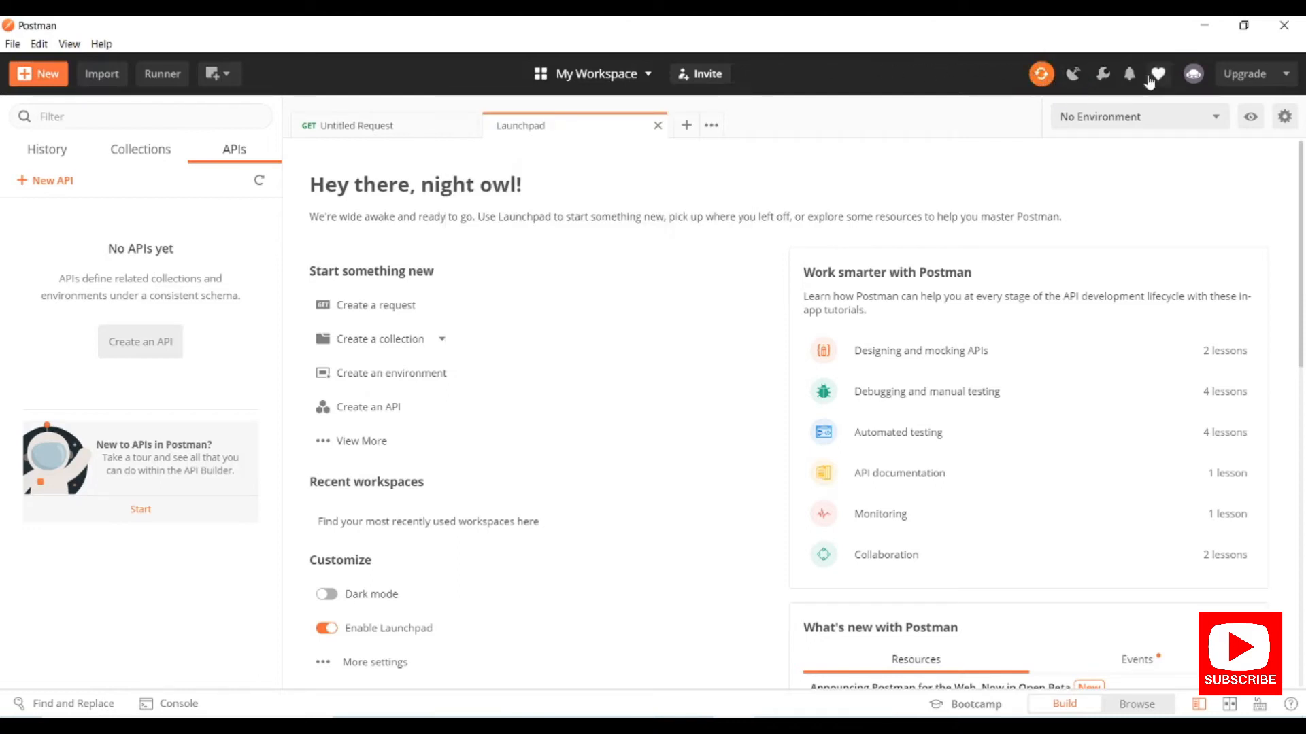
{"action": "mouse_move", "coordinate": [795, 95]}
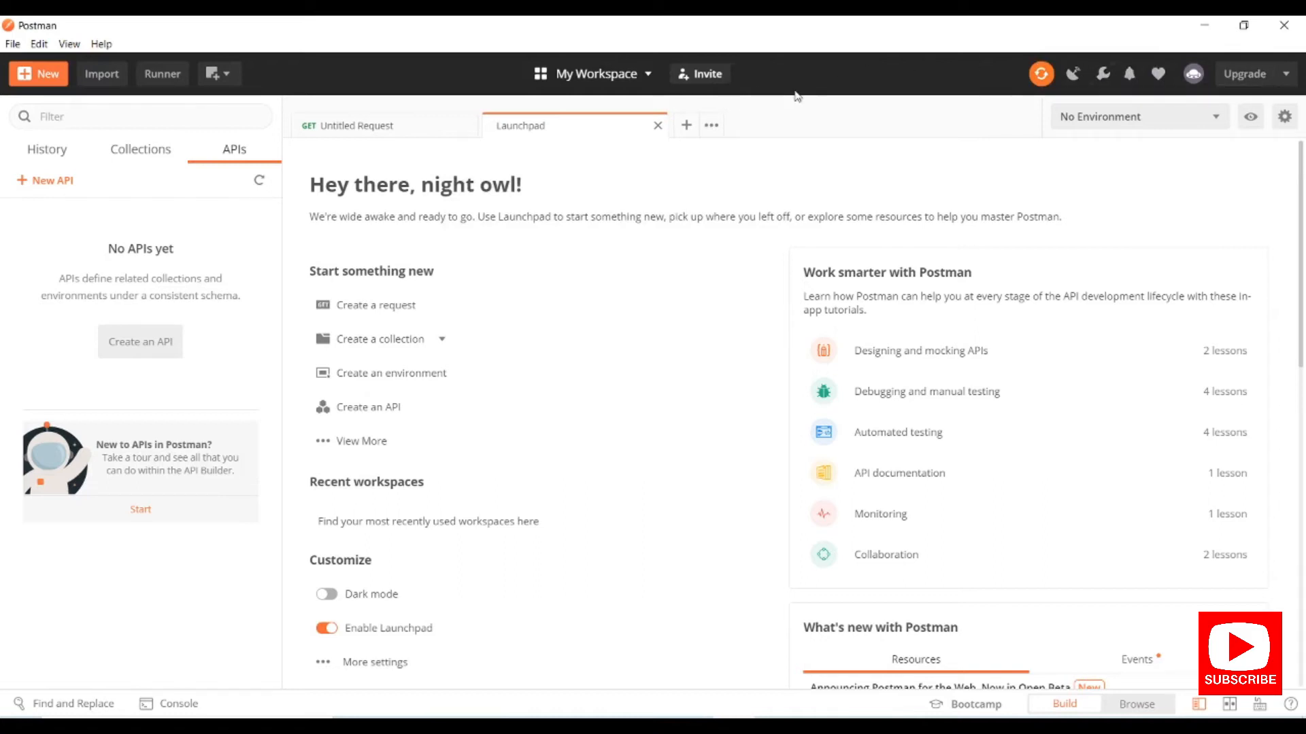
{"action": "mouse_move", "coordinate": [822, 100]}
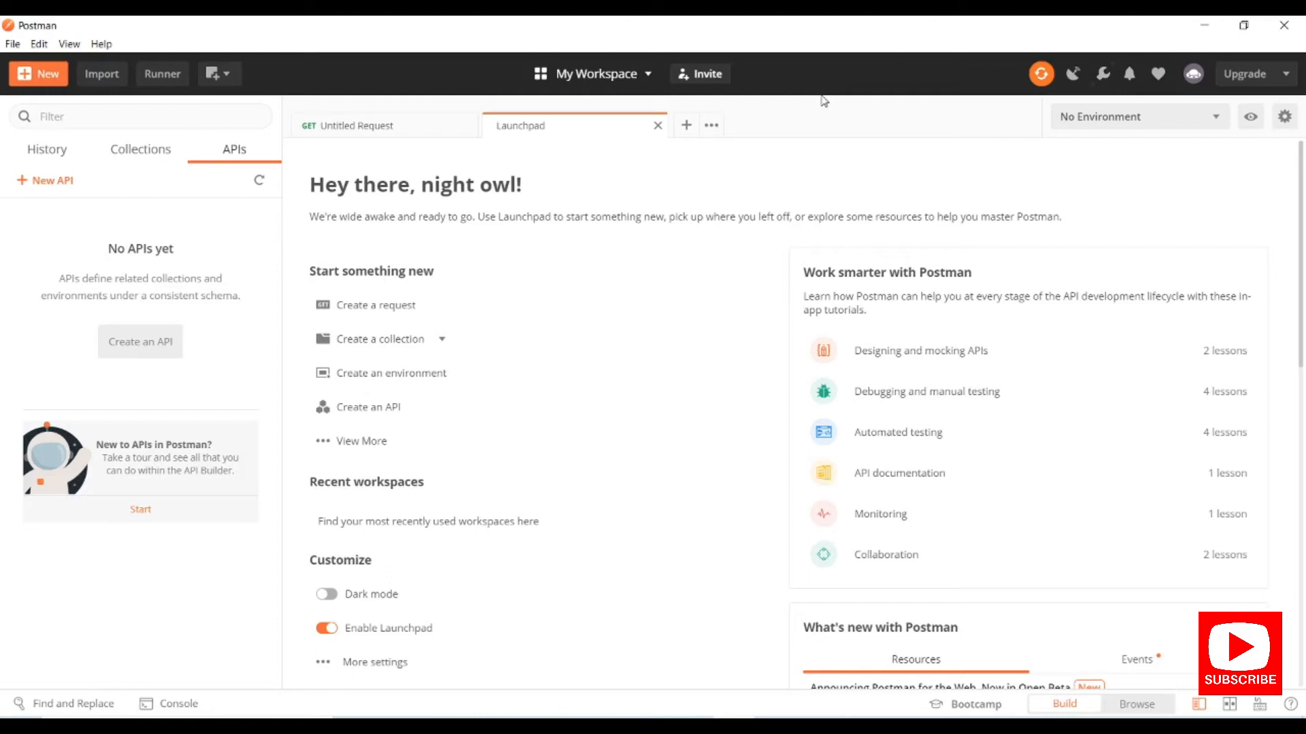
{"action": "mouse_move", "coordinate": [83, 235]}
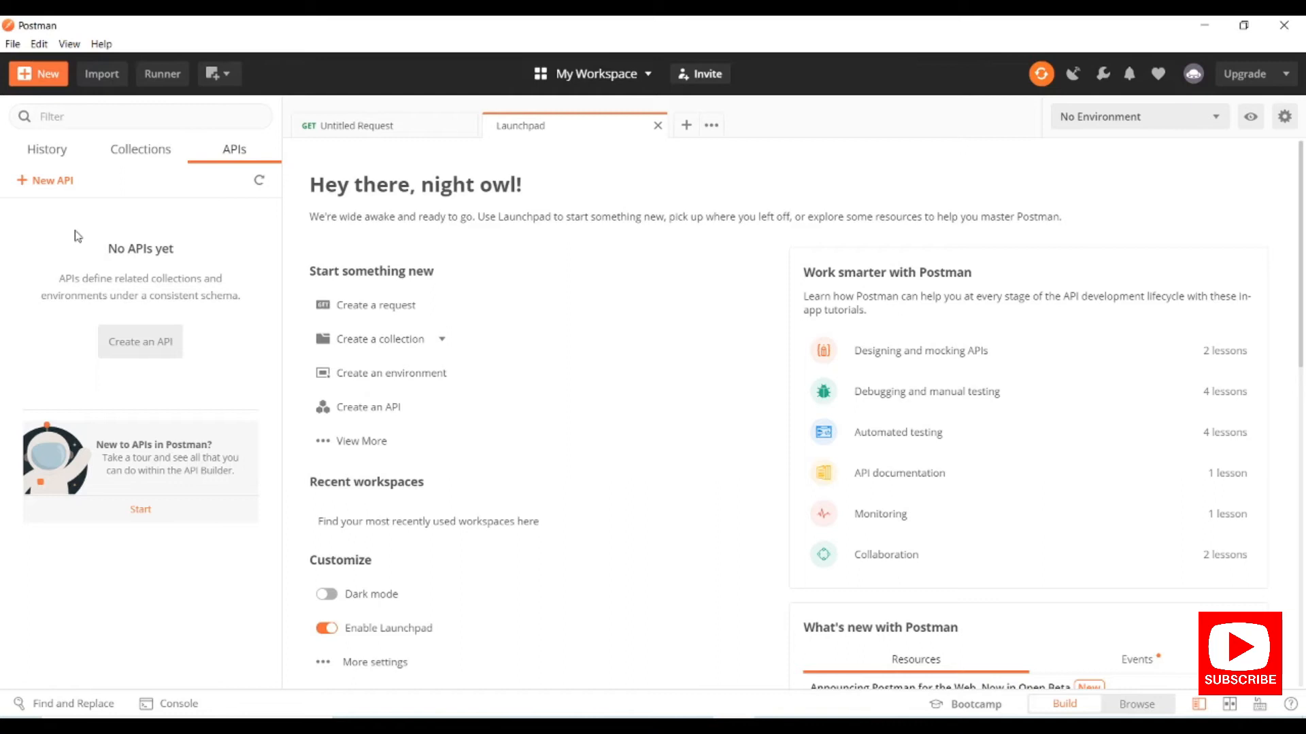
{"action": "mouse_move", "coordinate": [61, 291]}
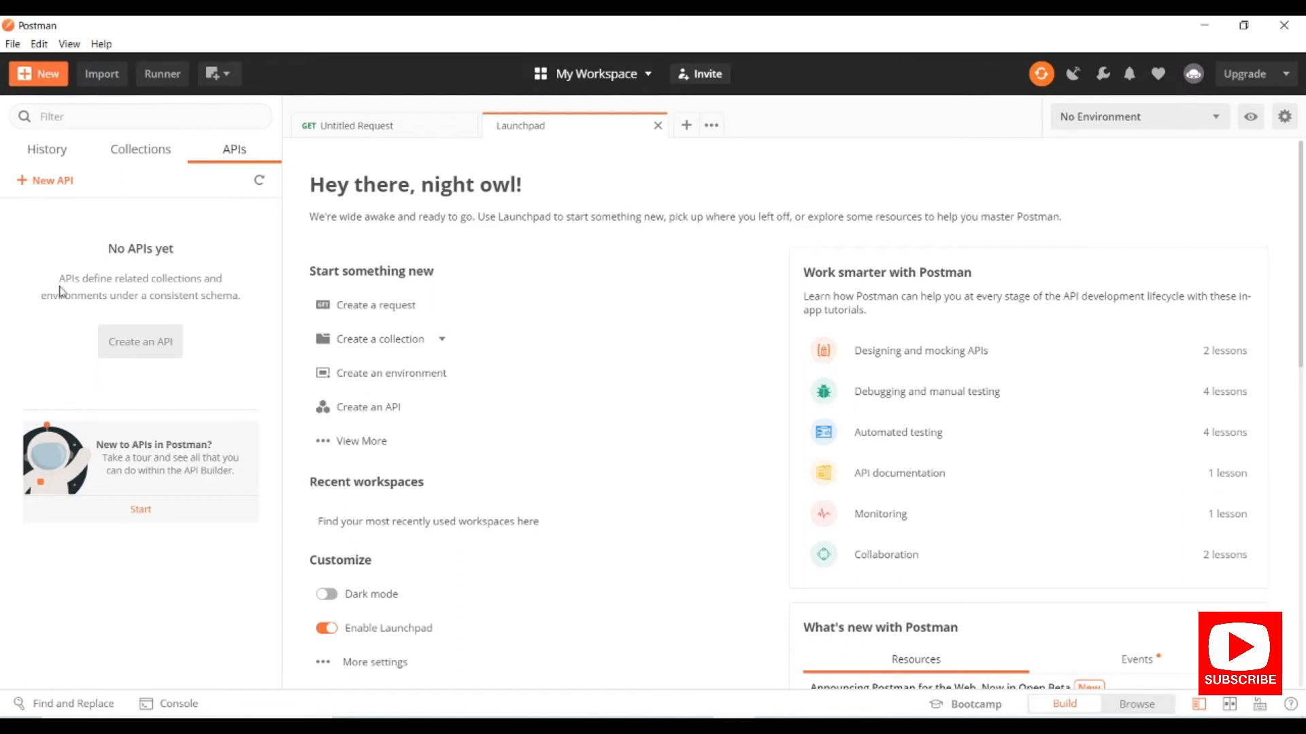
{"action": "left_click", "coordinate": [47, 149]}
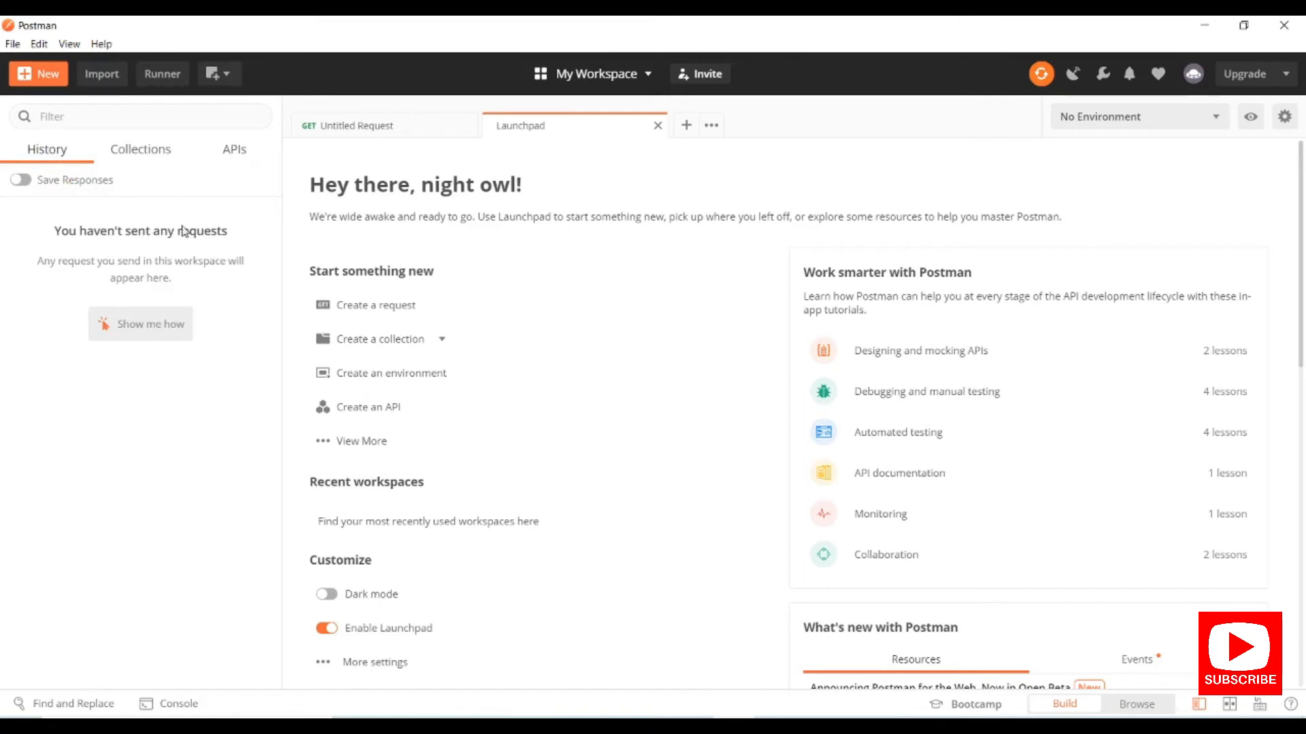
{"action": "left_click", "coordinate": [140, 149]}
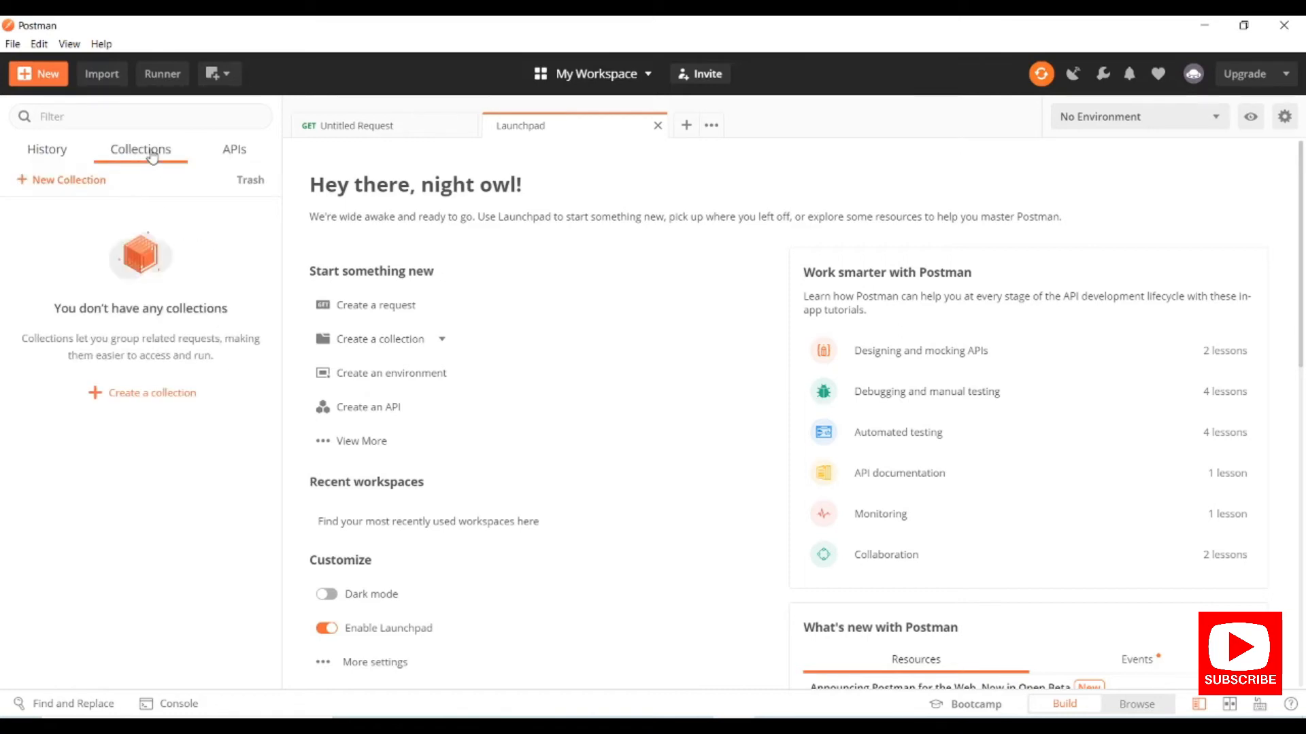
{"action": "mouse_move", "coordinate": [200, 452]}
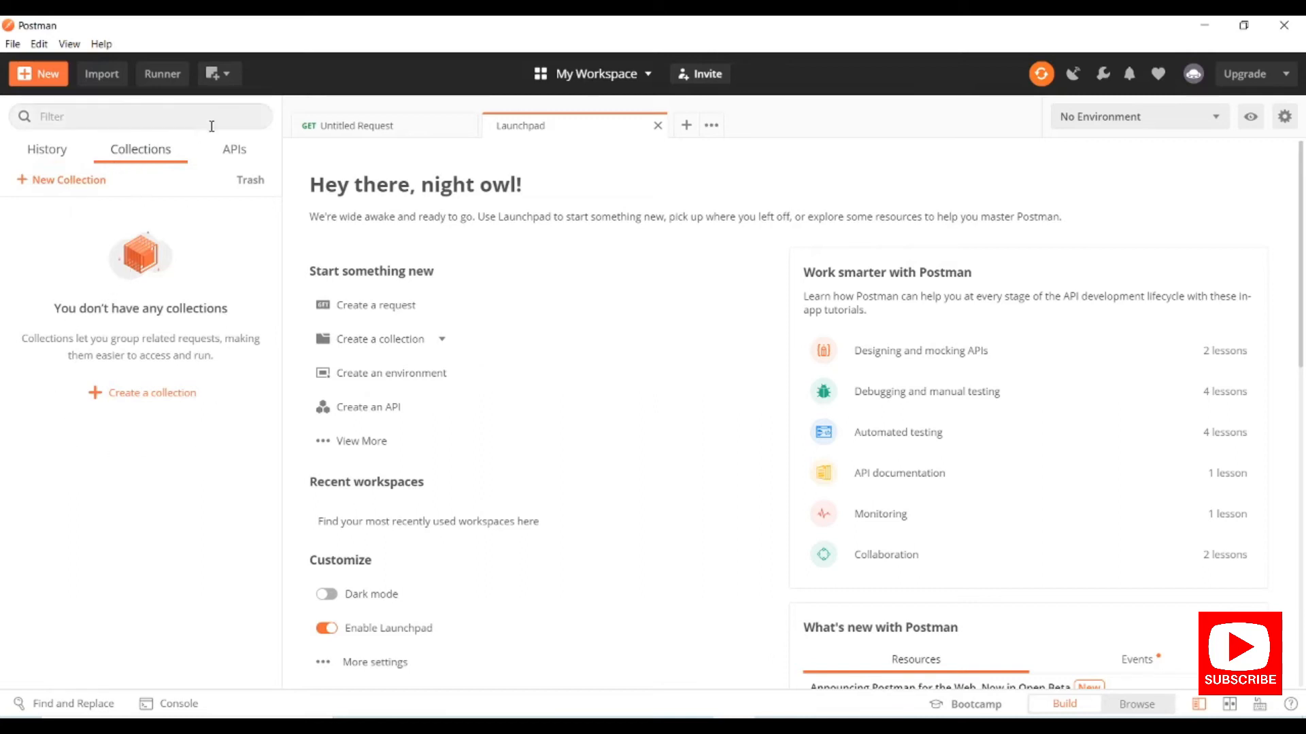
{"action": "left_click", "coordinate": [234, 149]}
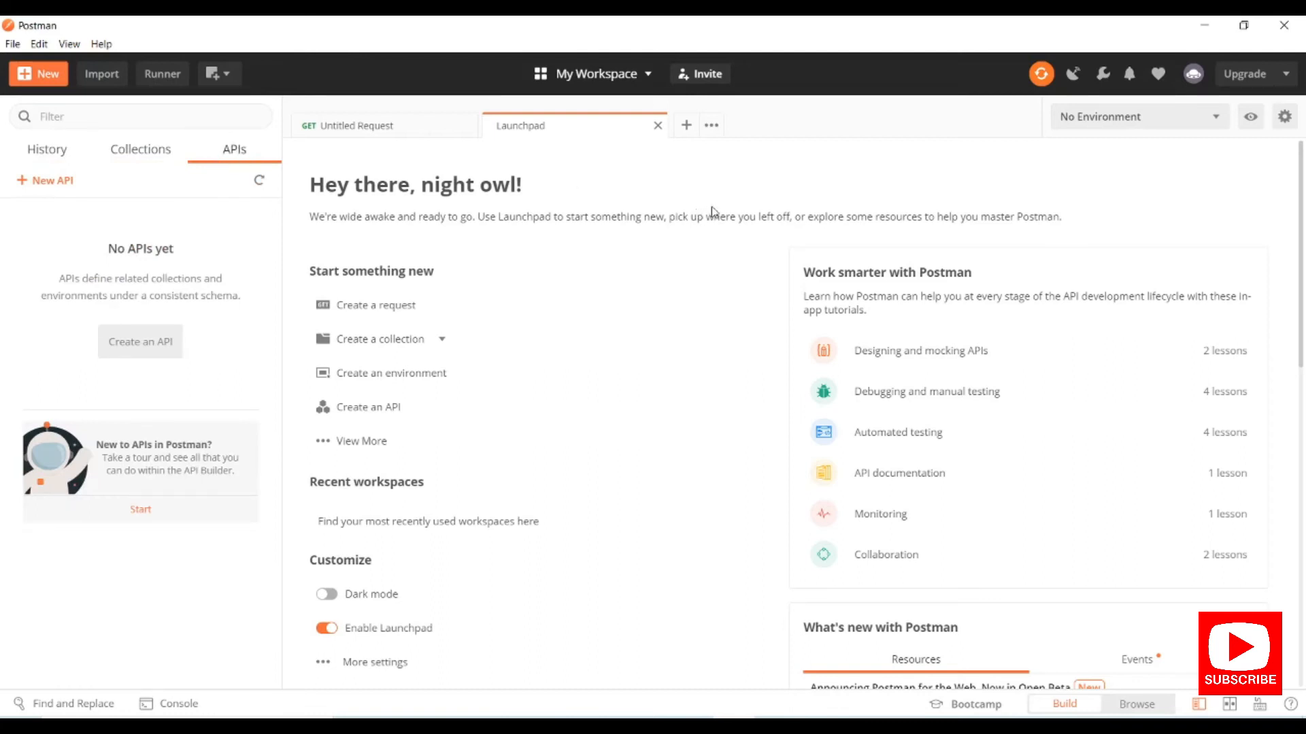
{"action": "mouse_move", "coordinate": [616, 524]}
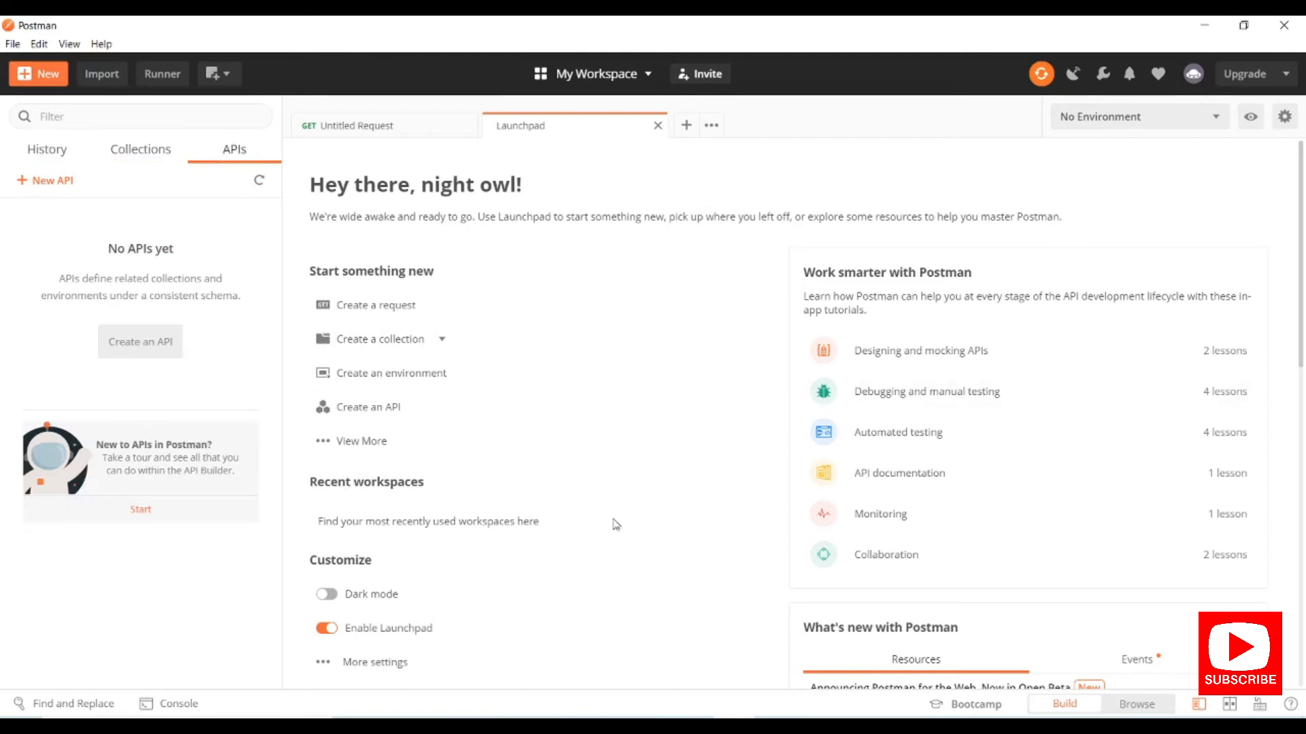
{"action": "mouse_move", "coordinate": [389, 149]}
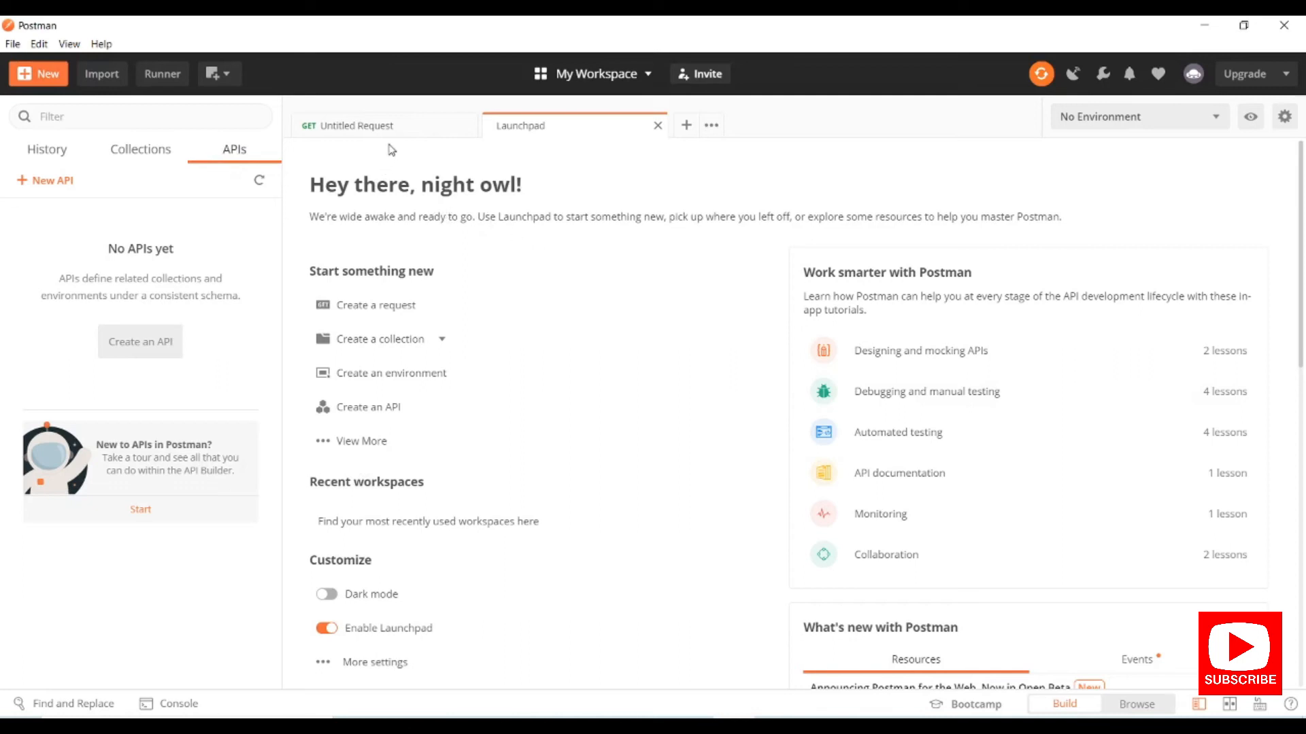
{"action": "left_click", "coordinate": [358, 126]}
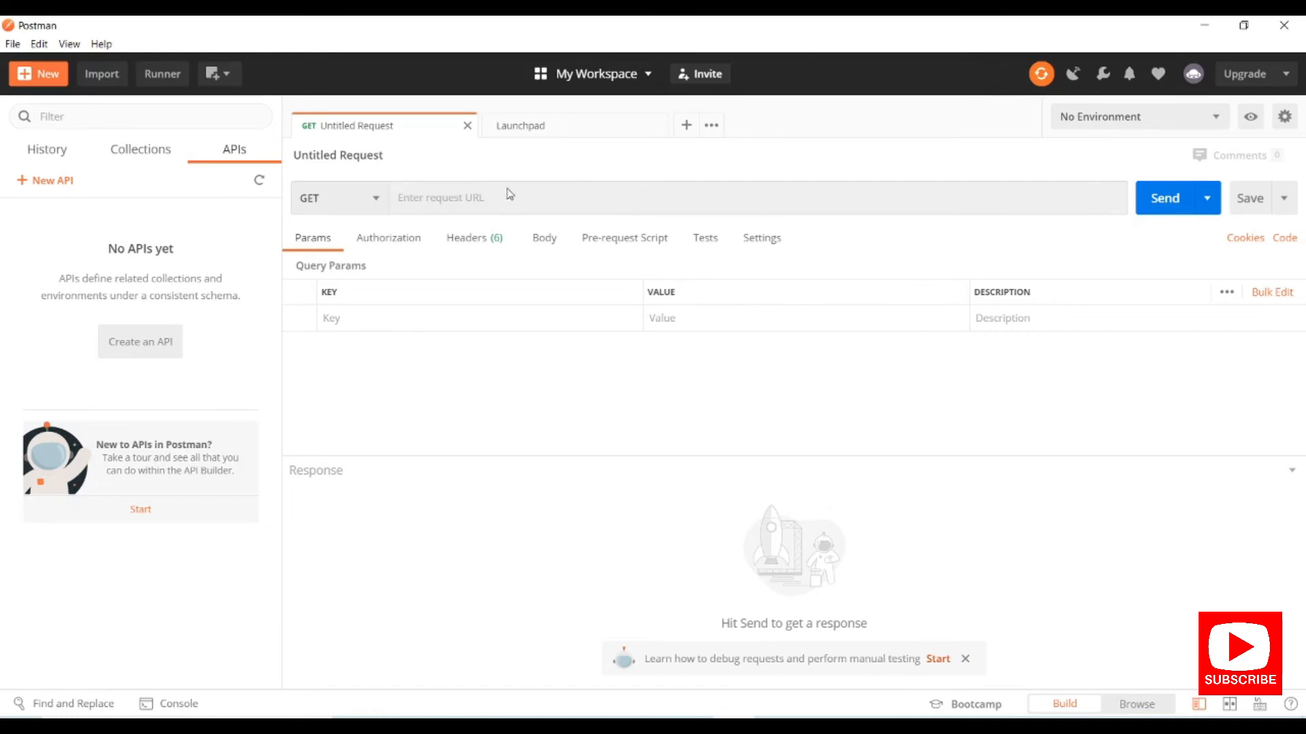
{"action": "mouse_move", "coordinate": [742, 198]}
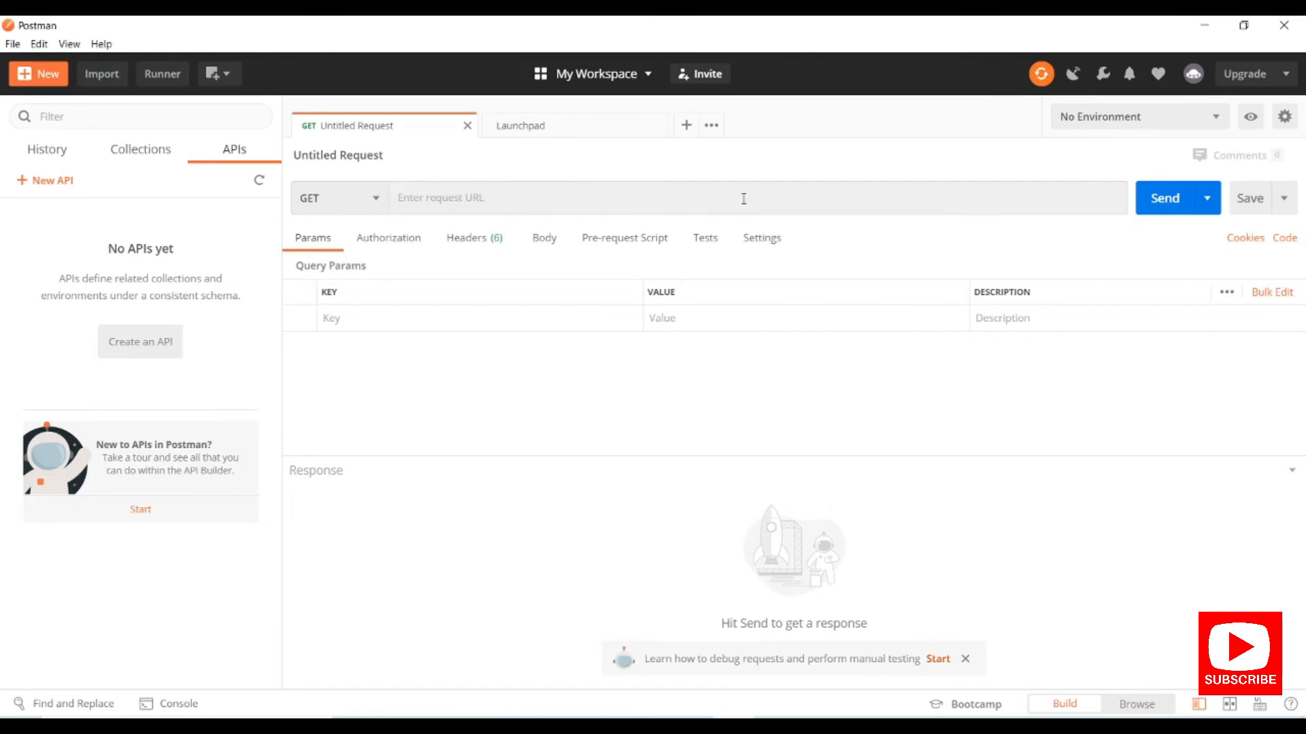
{"action": "mouse_move", "coordinate": [716, 405]}
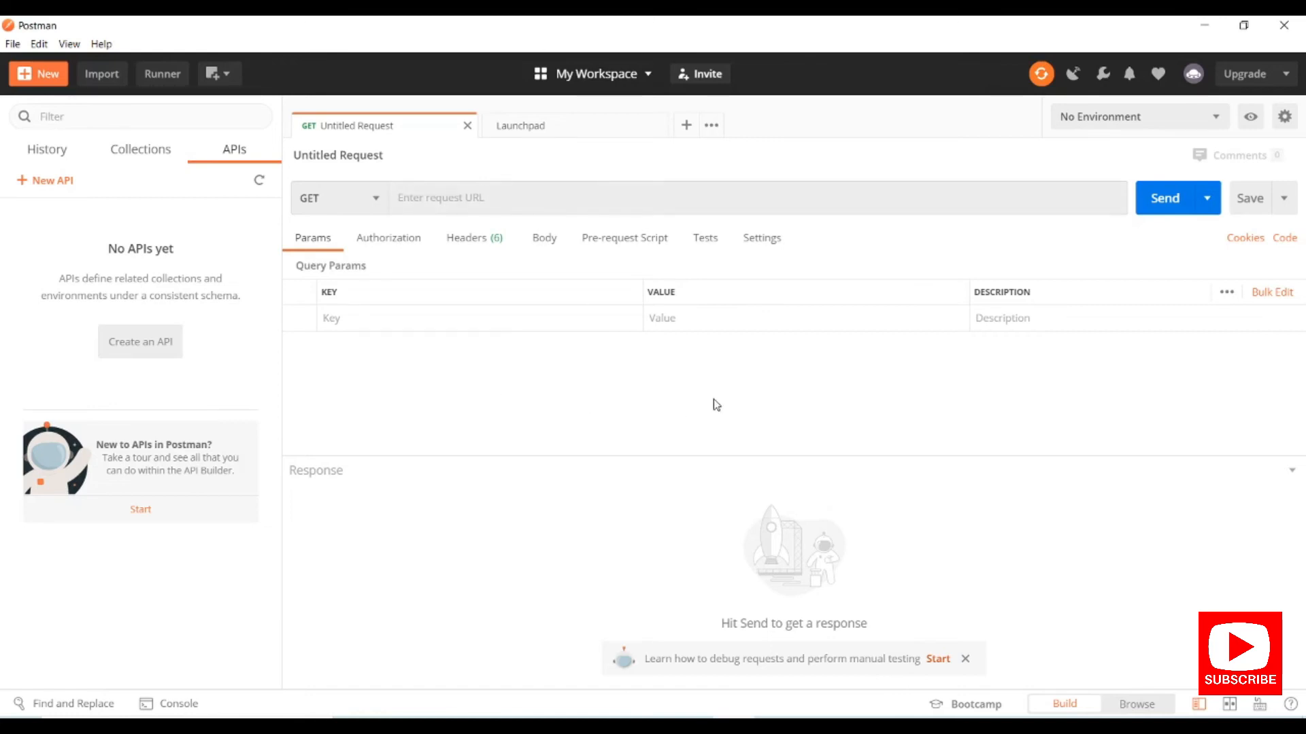
{"action": "mouse_move", "coordinate": [571, 562]}
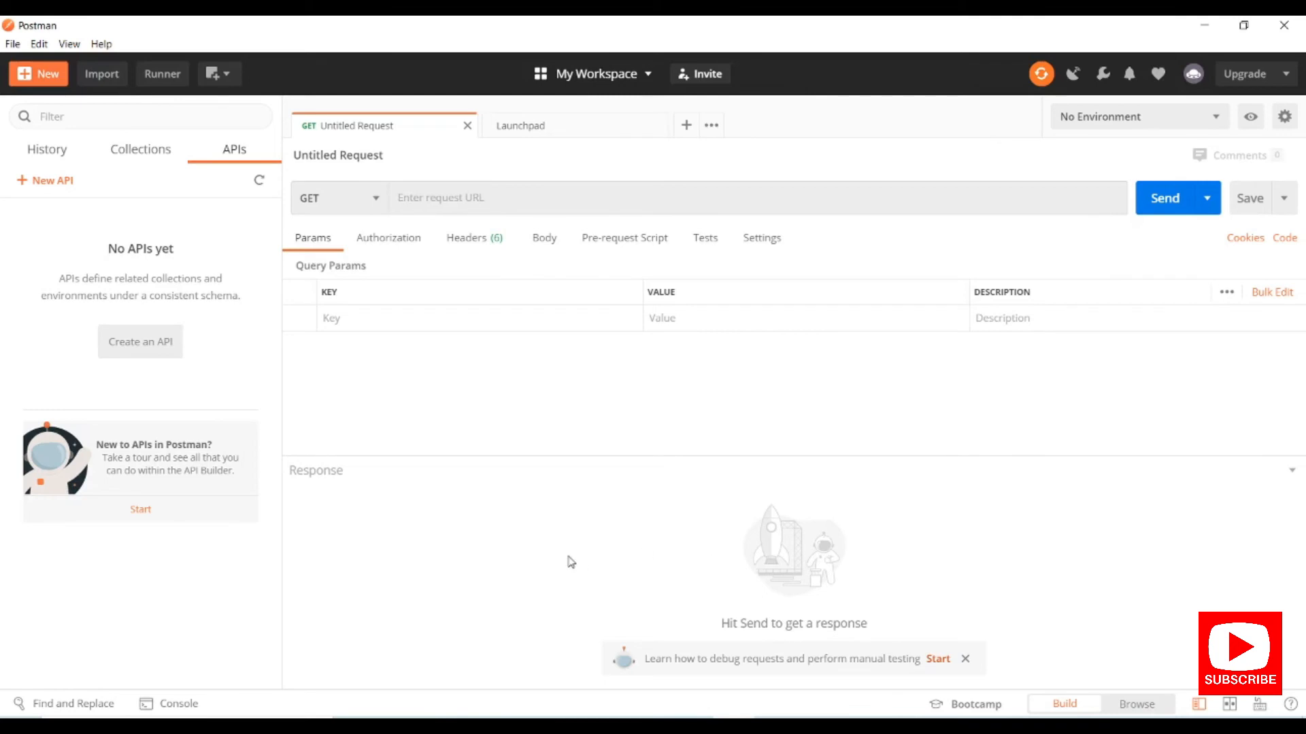
{"action": "mouse_move", "coordinate": [1039, 647]}
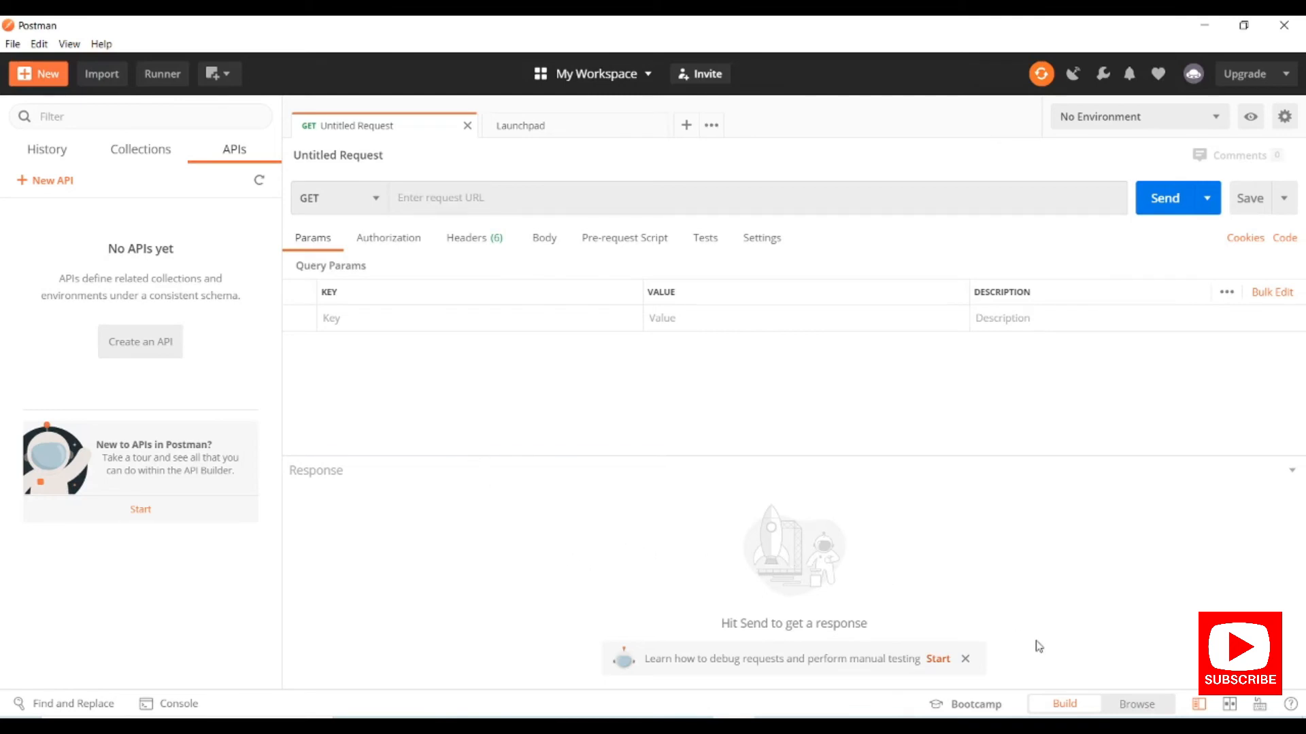
{"action": "mouse_move", "coordinate": [1155, 683]}
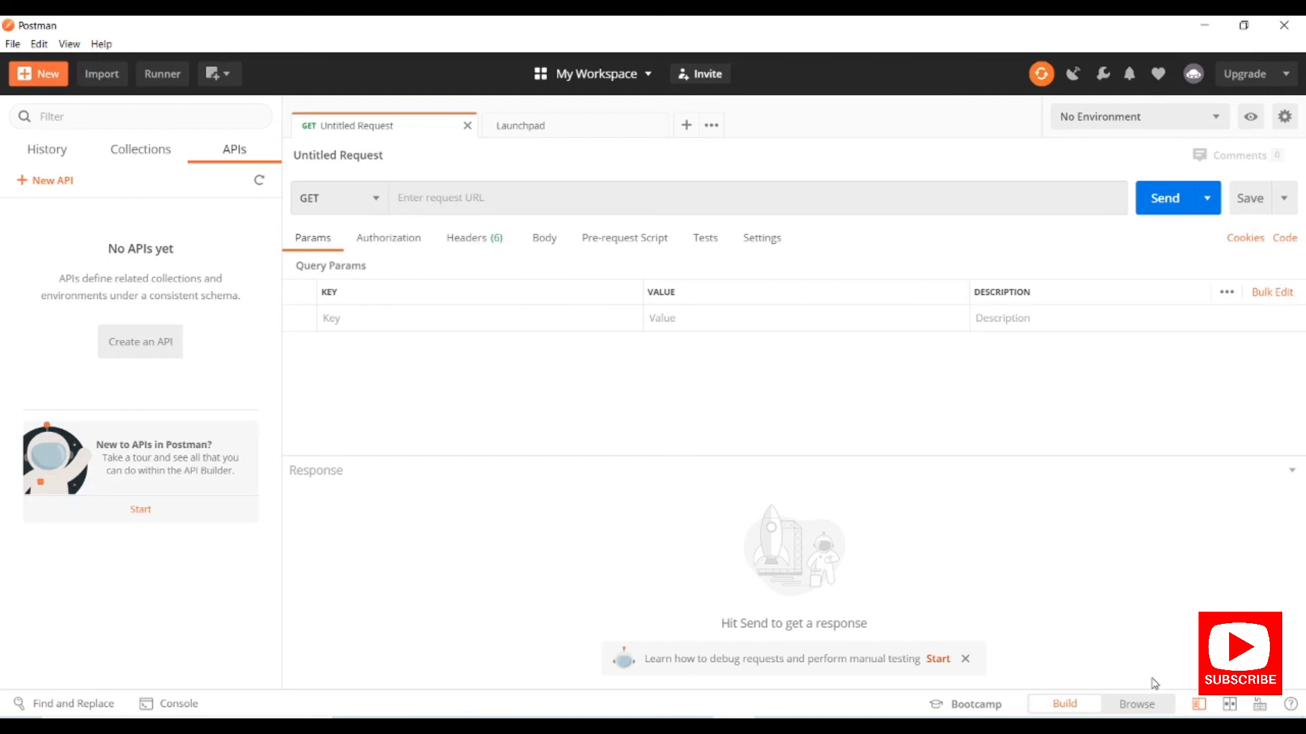
{"action": "mouse_move", "coordinate": [1199, 704]}
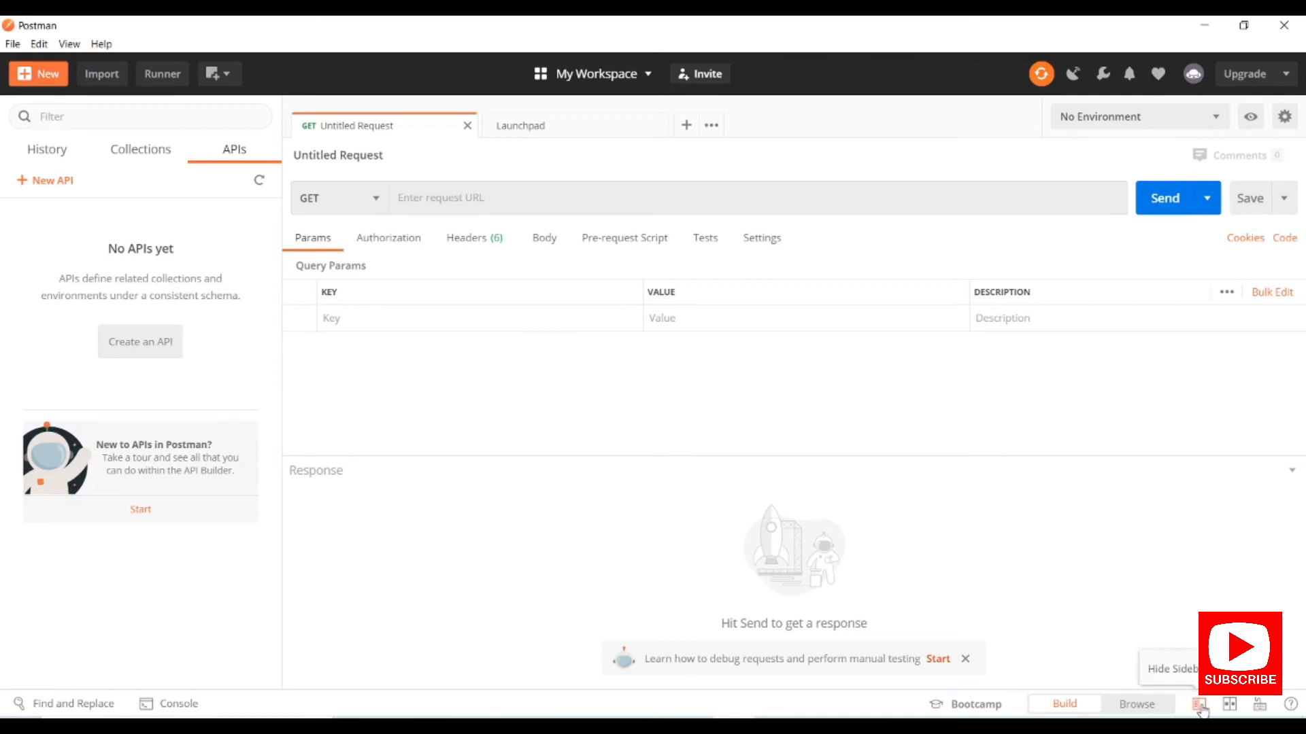
{"action": "left_click", "coordinate": [1170, 668]}
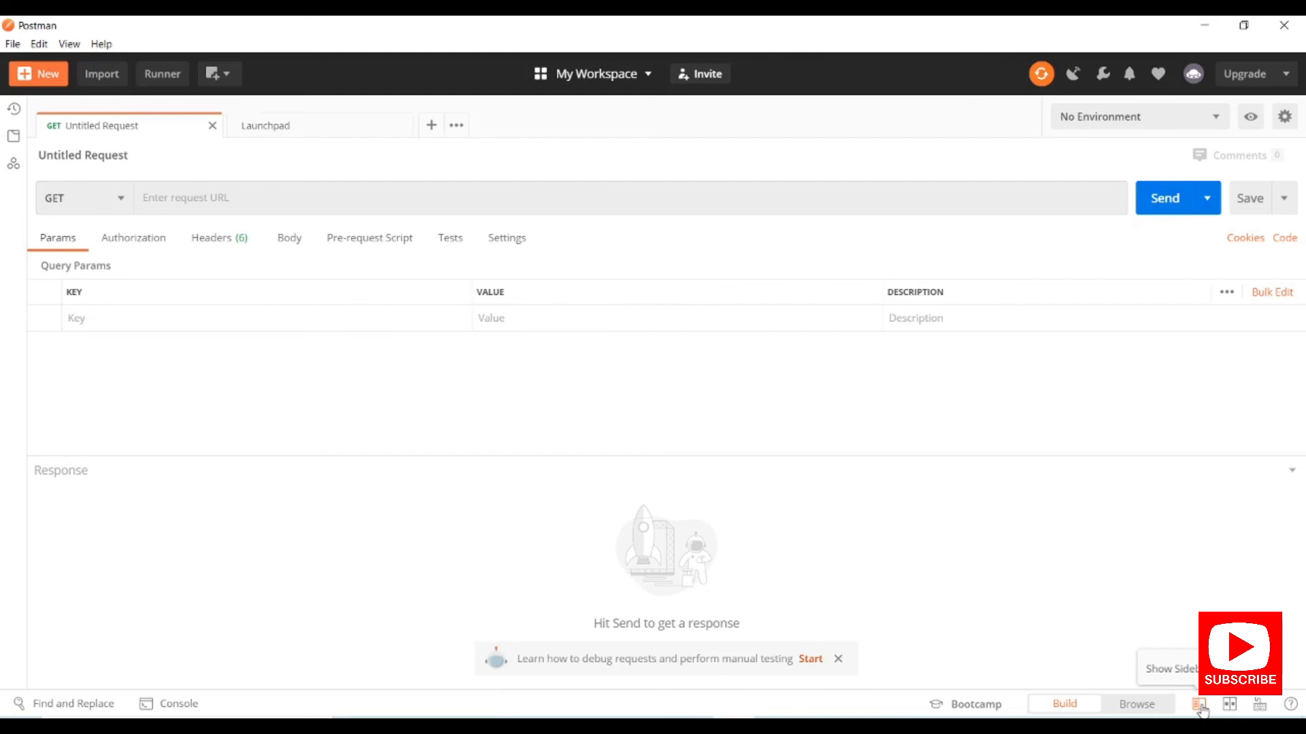
{"action": "left_click", "coordinate": [1199, 703]}
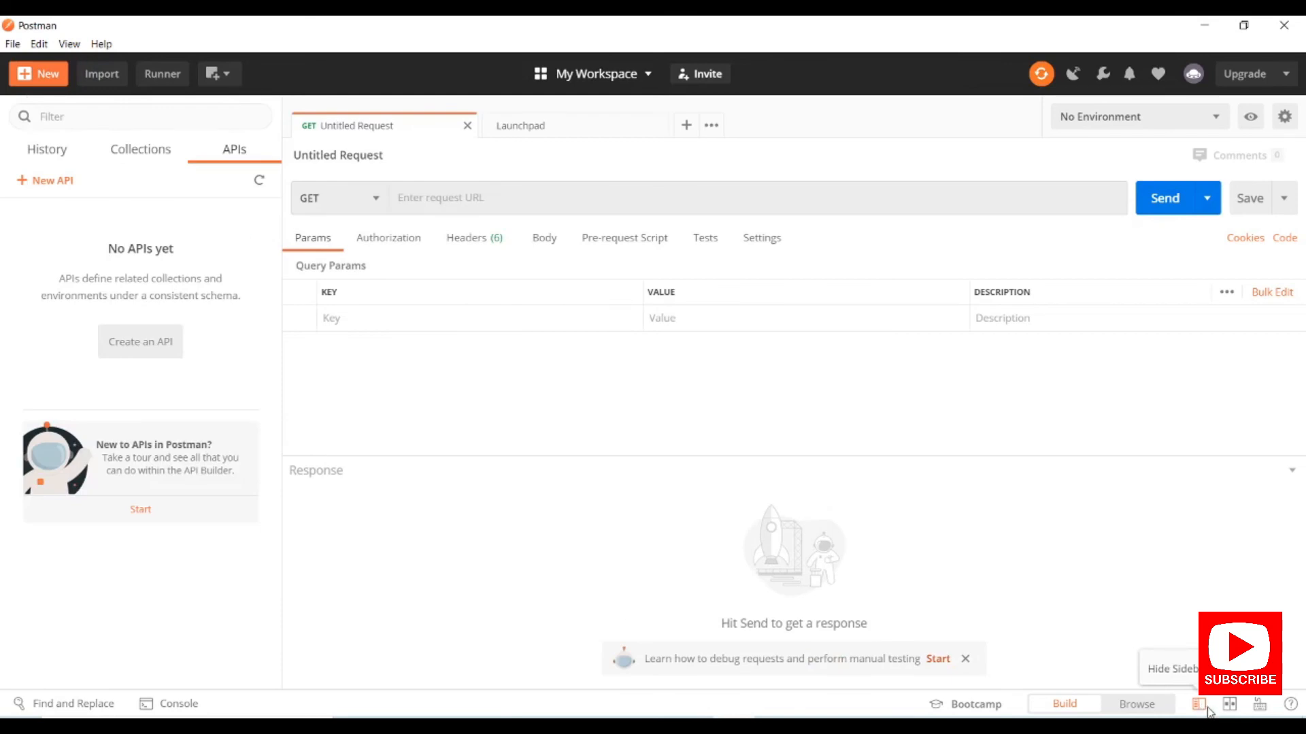
{"action": "mouse_move", "coordinate": [1175, 456]}
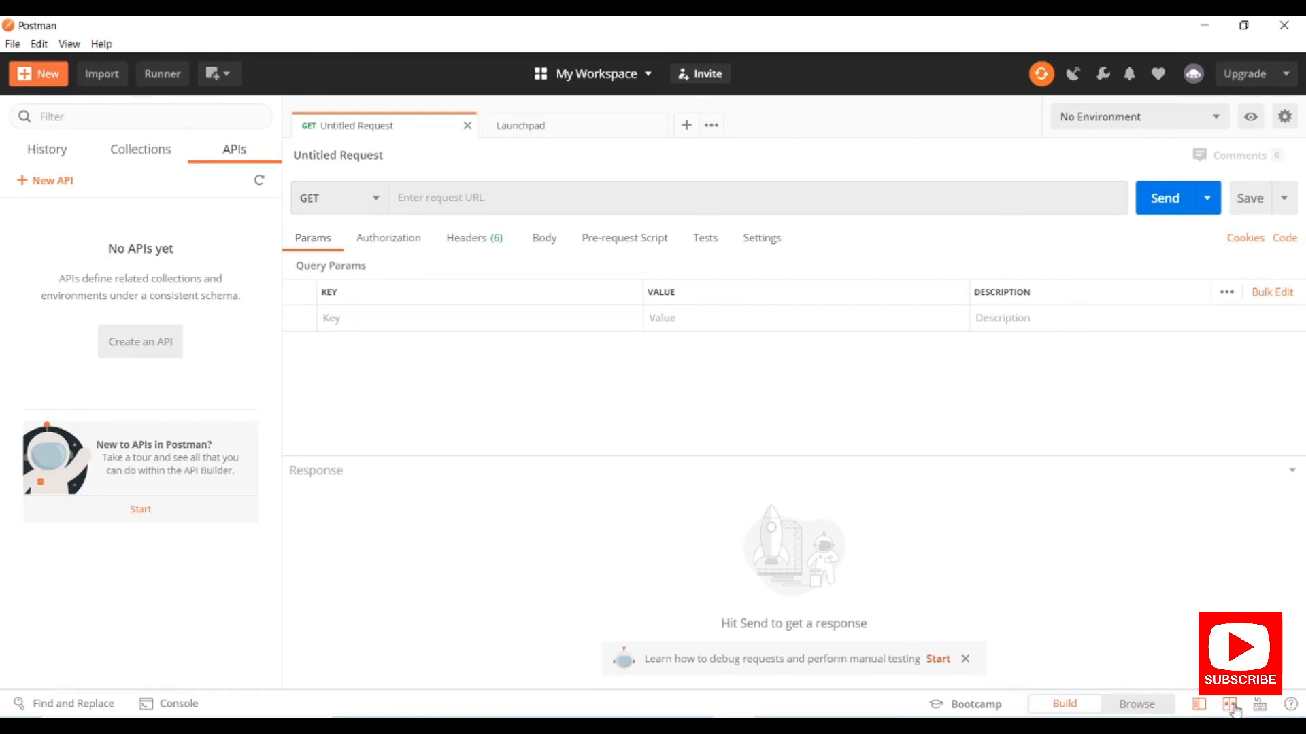
{"action": "mouse_move", "coordinate": [1233, 707]}
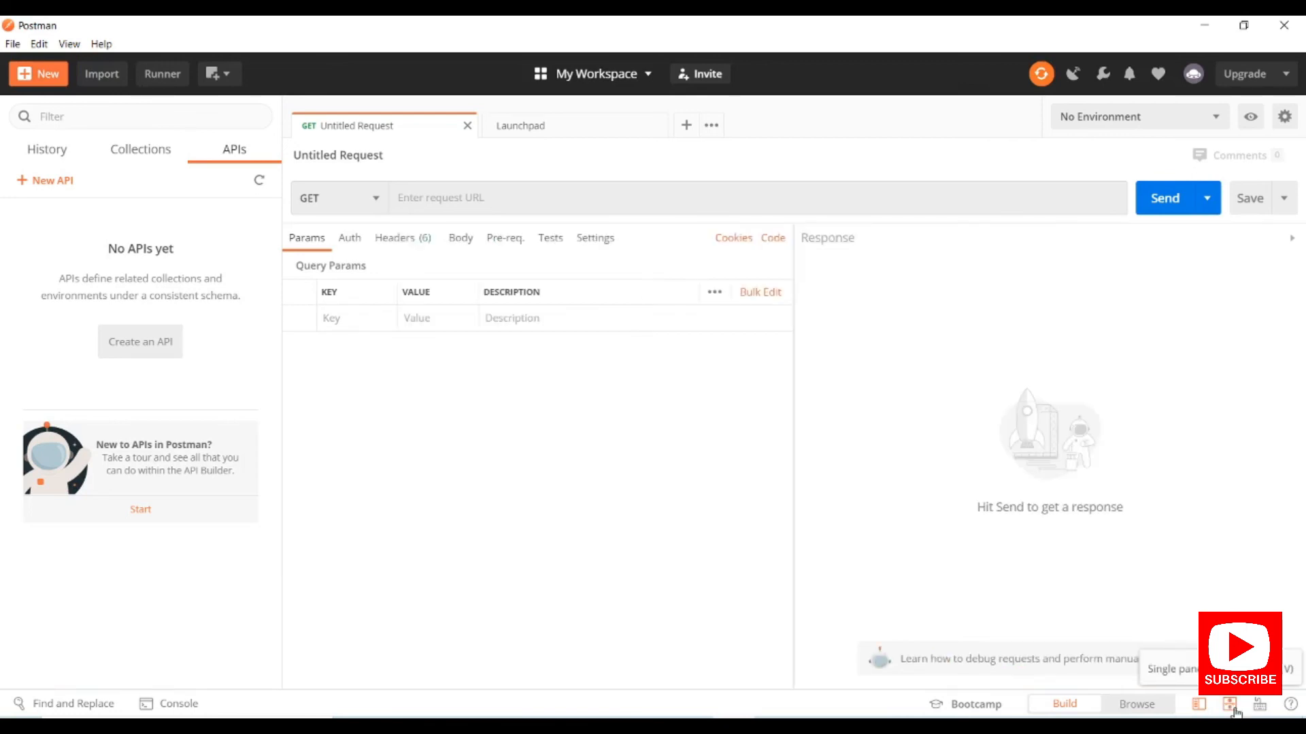
{"action": "mouse_move", "coordinate": [893, 386]}
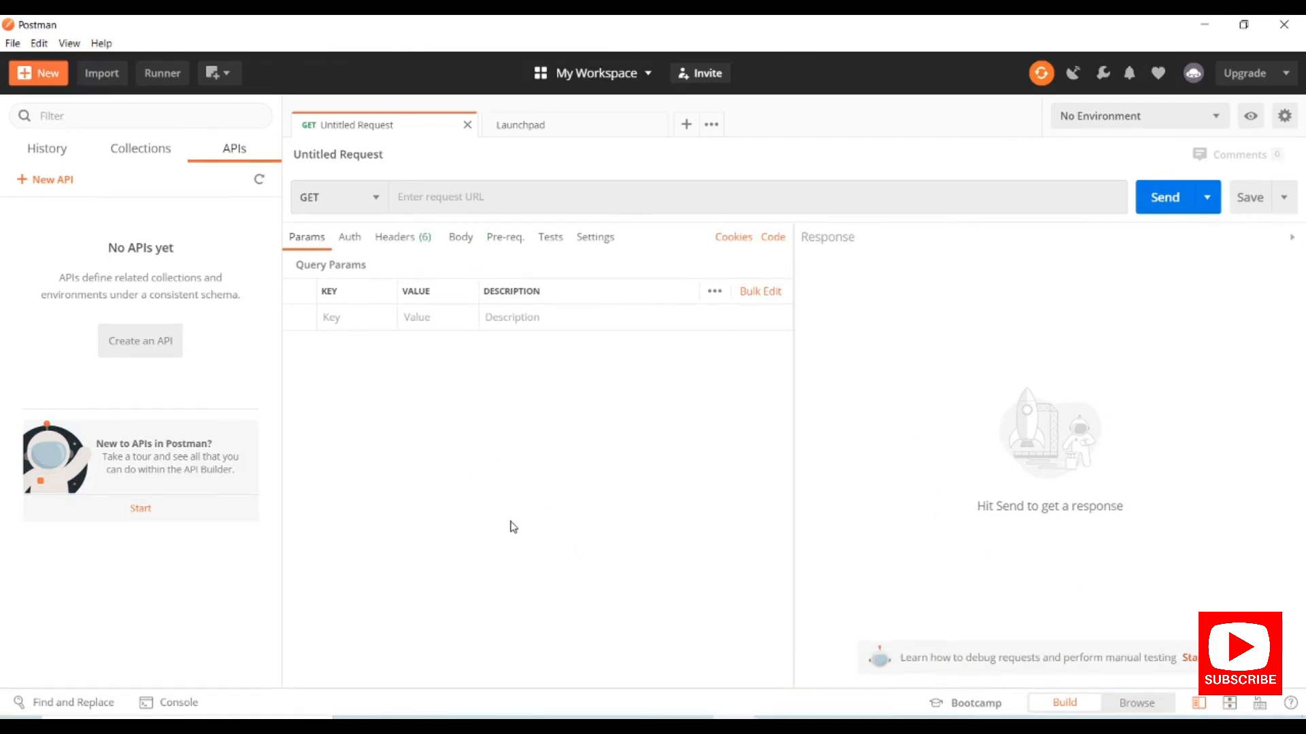
{"action": "mouse_move", "coordinate": [200, 661]}
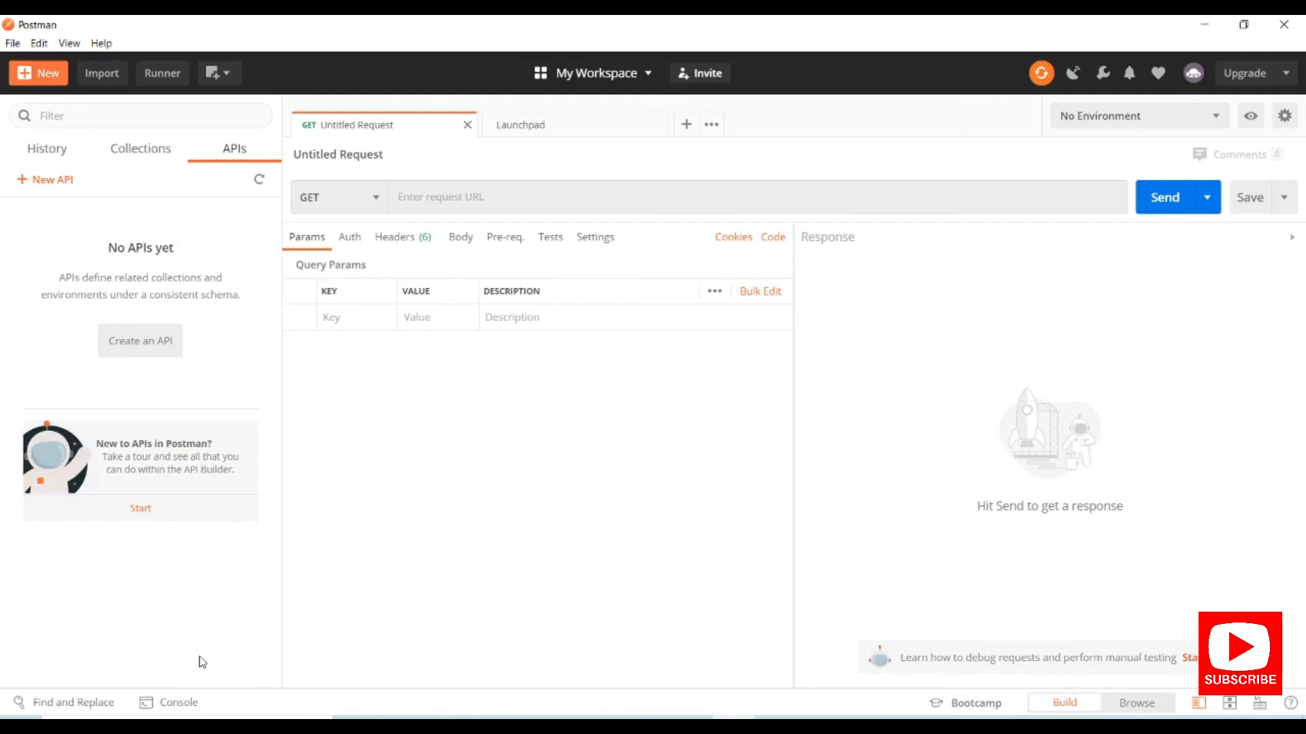
- Open the Console panel from the bottom status bar to view request logs
{"action": "left_click", "coordinate": [175, 702]}
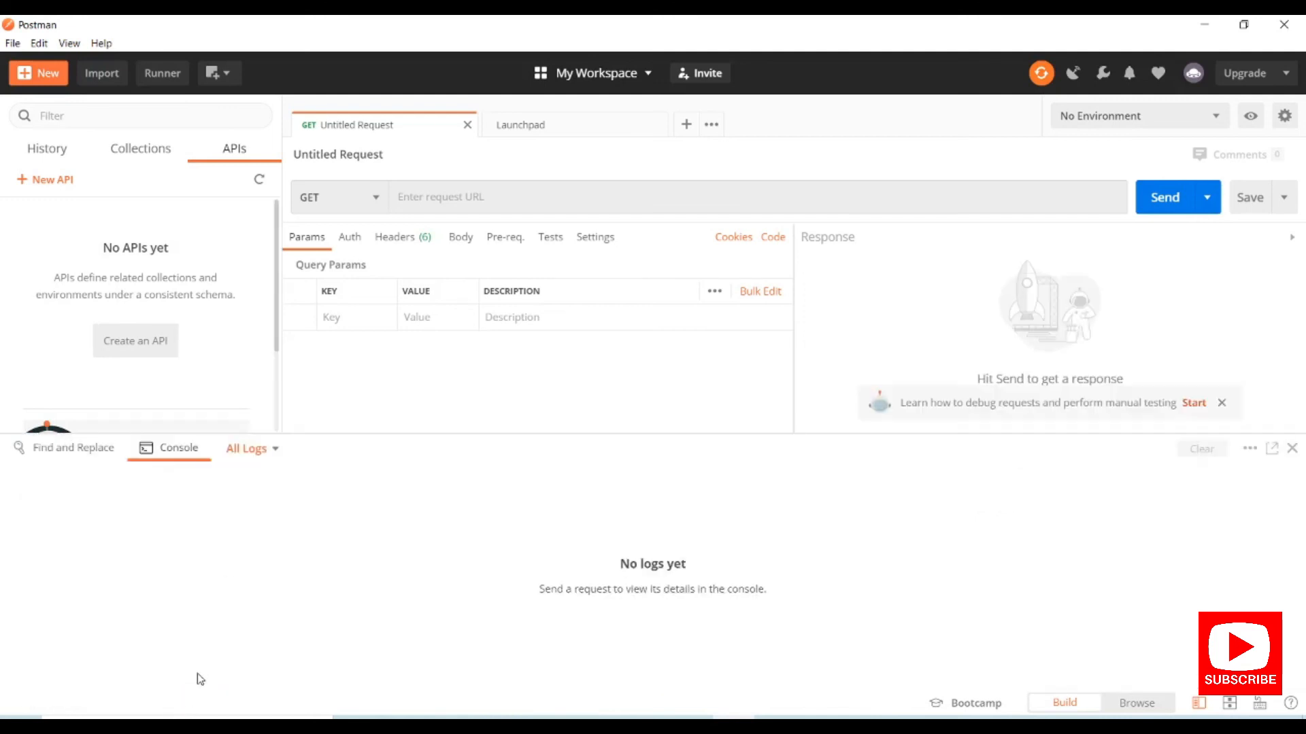
{"action": "mouse_move", "coordinate": [340, 589]}
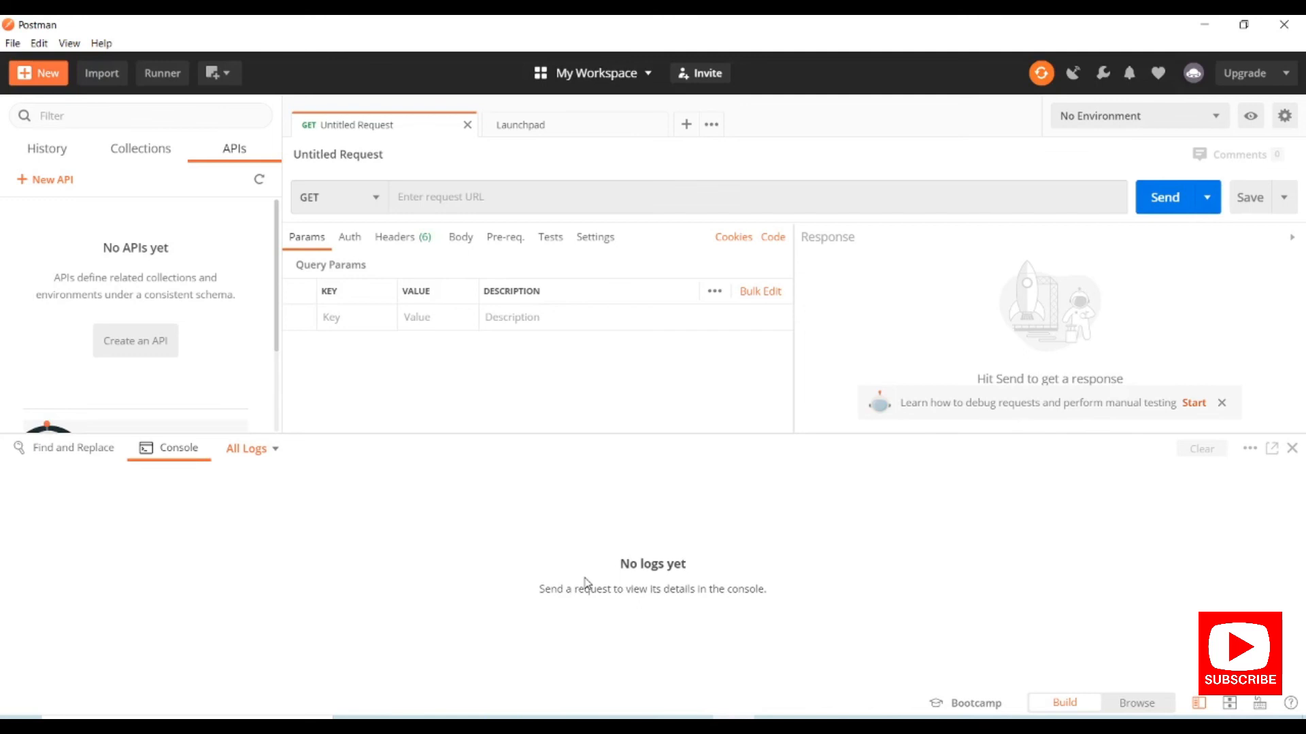
{"action": "mouse_move", "coordinate": [682, 393]}
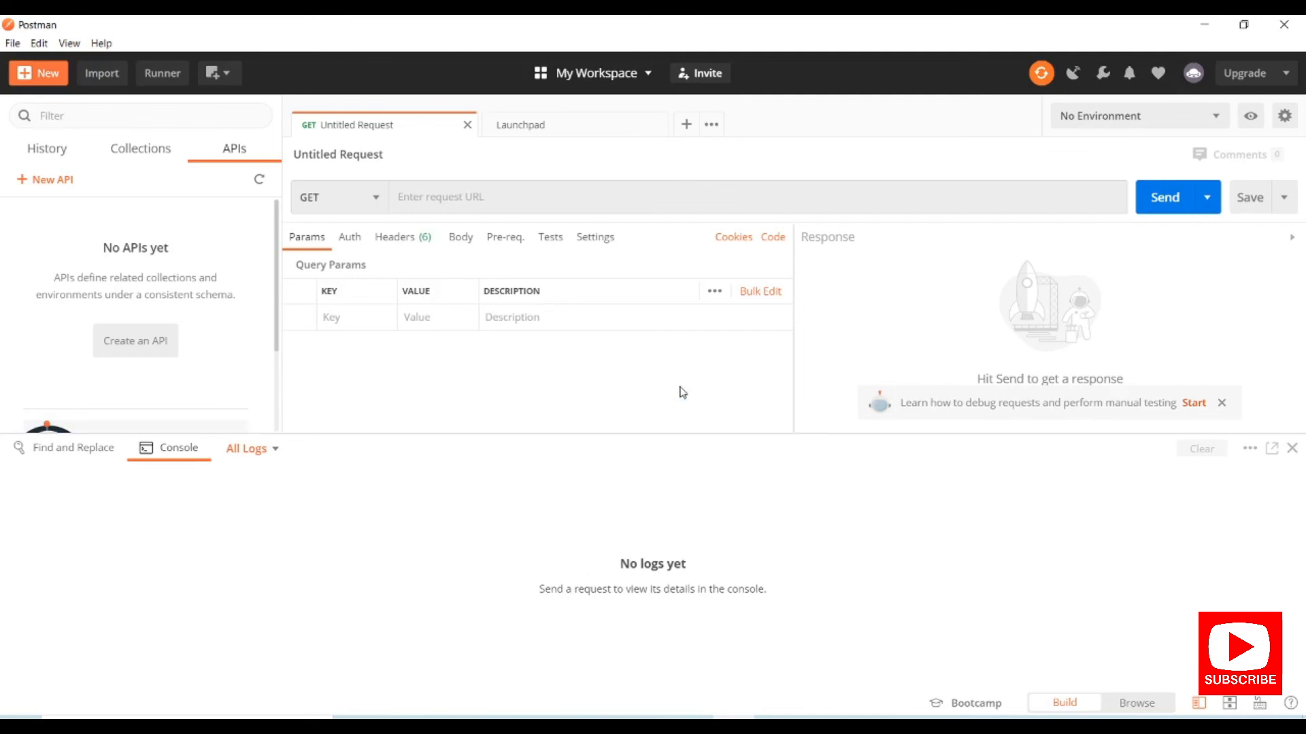